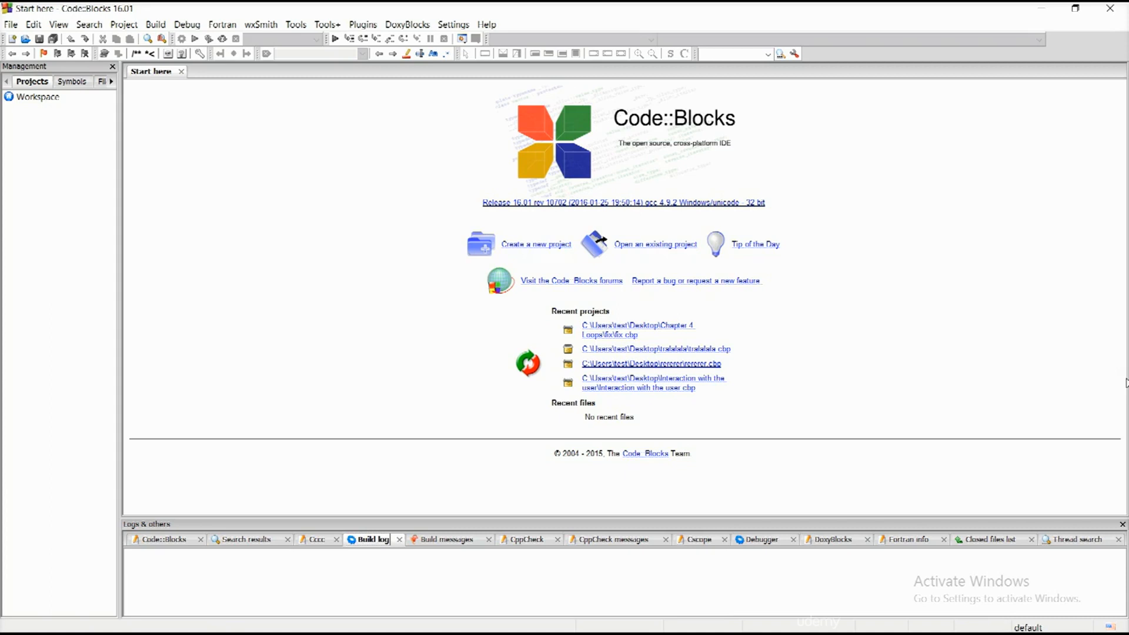
pyautogui.moveTo(874, 357)
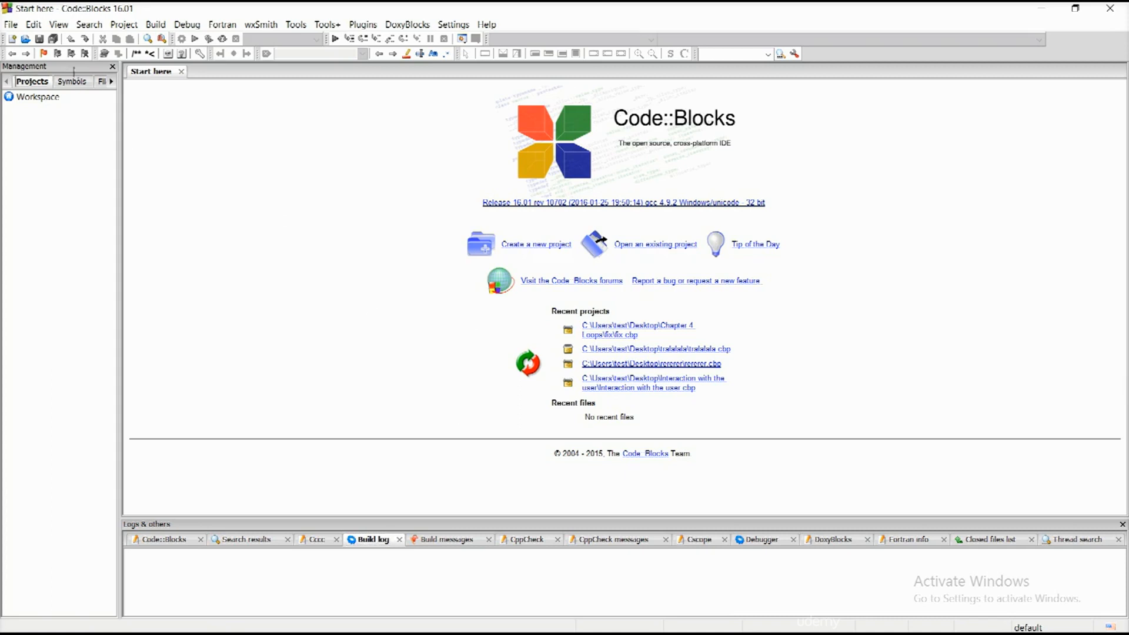
# - Browse the File and Project menus and reveal File > New for creating a project
pyautogui.click(11, 24)
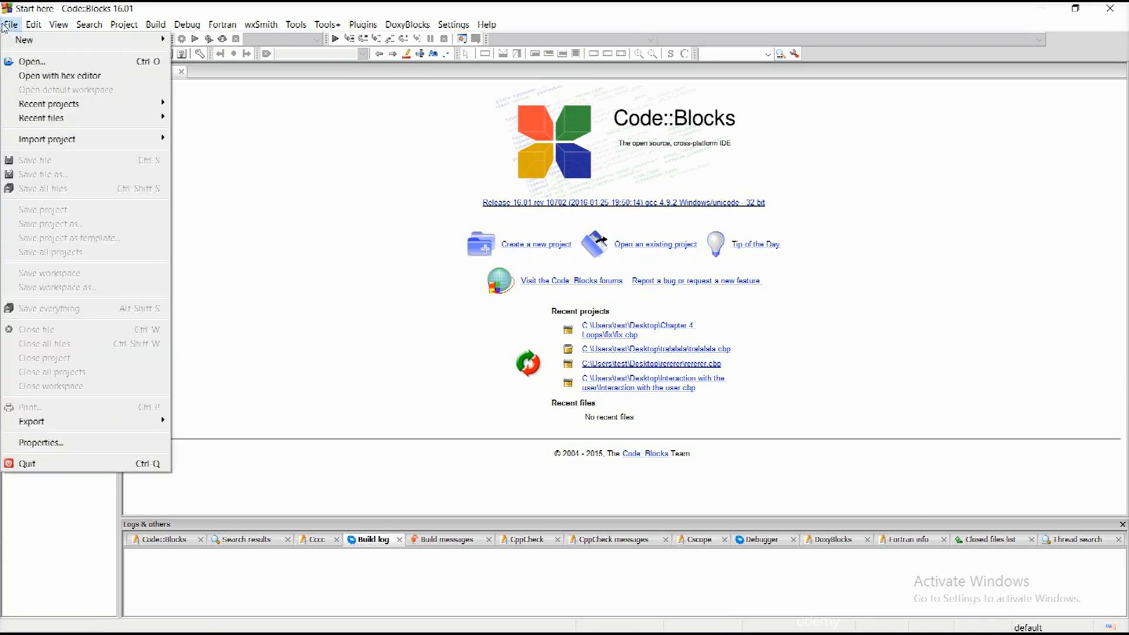
pyautogui.click(124, 23)
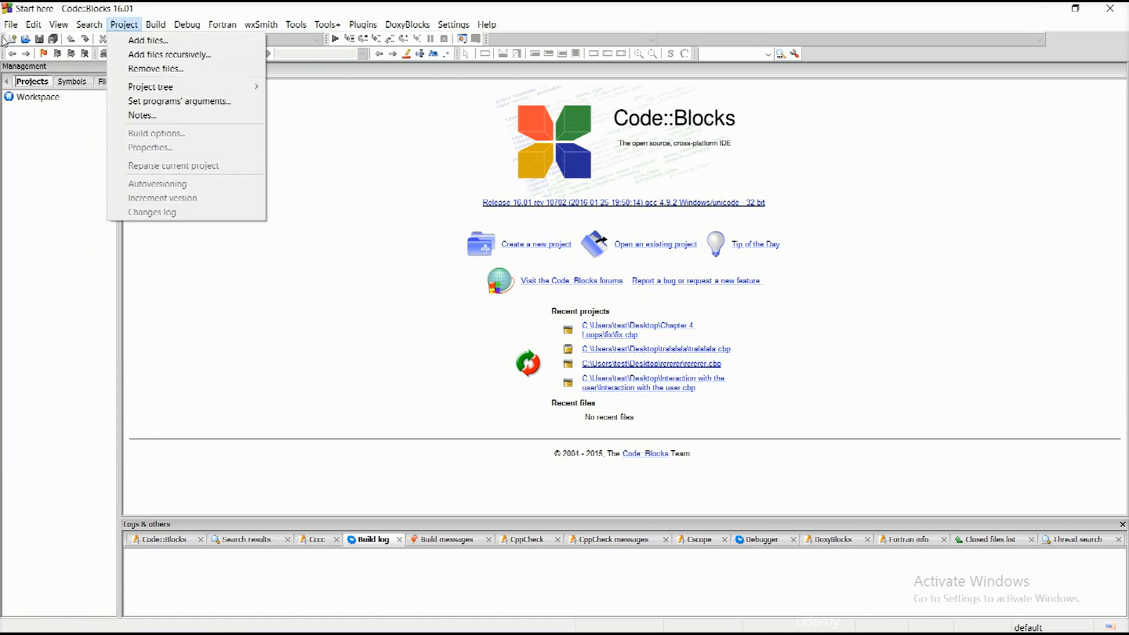
pyautogui.click(10, 24)
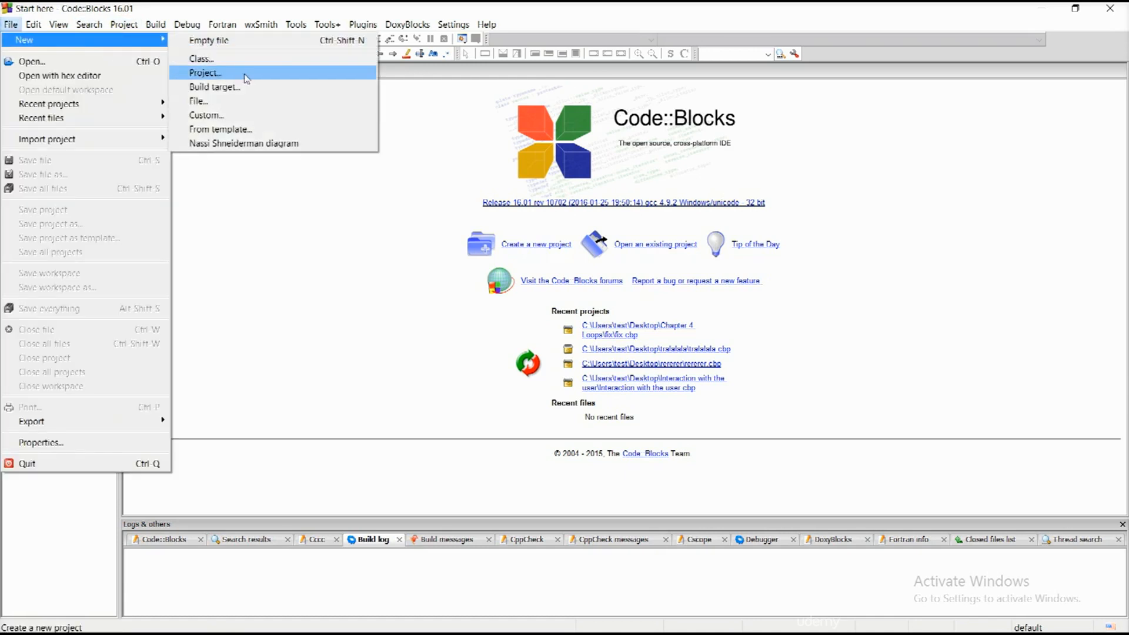
# - Create a C++ console application project titled 'Arrays' through the wizard
pyautogui.click(205, 72)
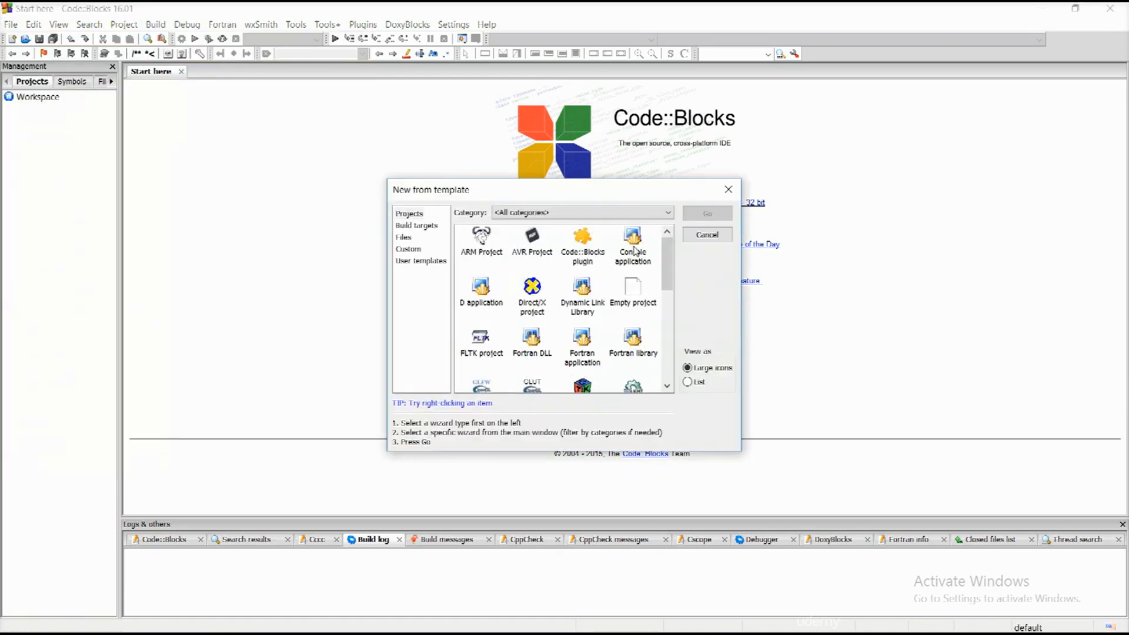
pyautogui.doubleClick(632, 245)
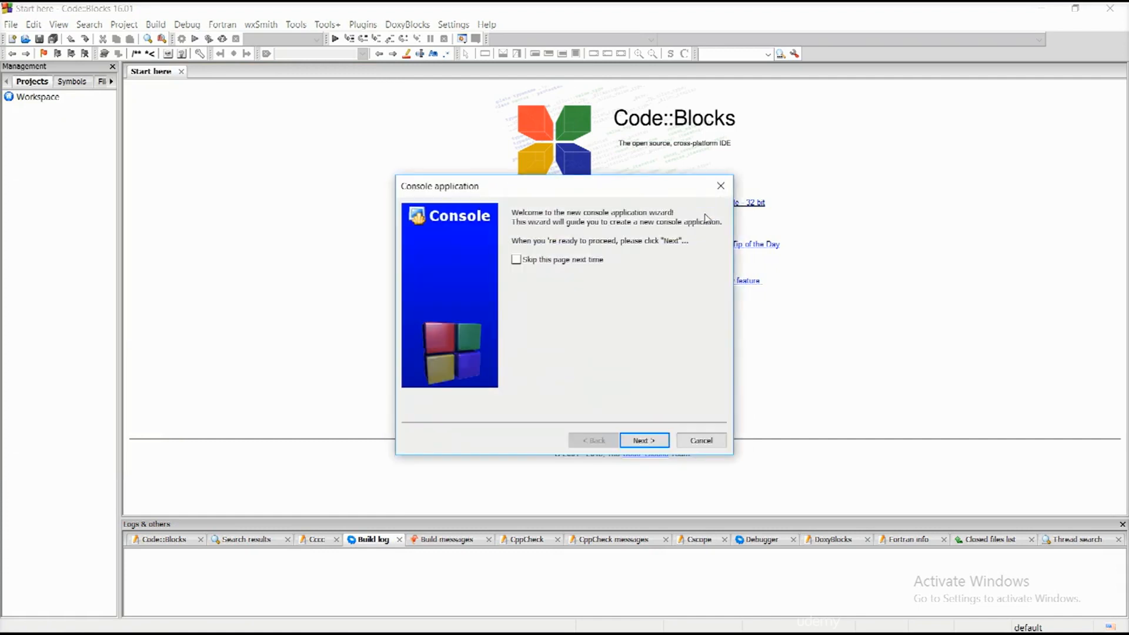
pyautogui.click(642, 440)
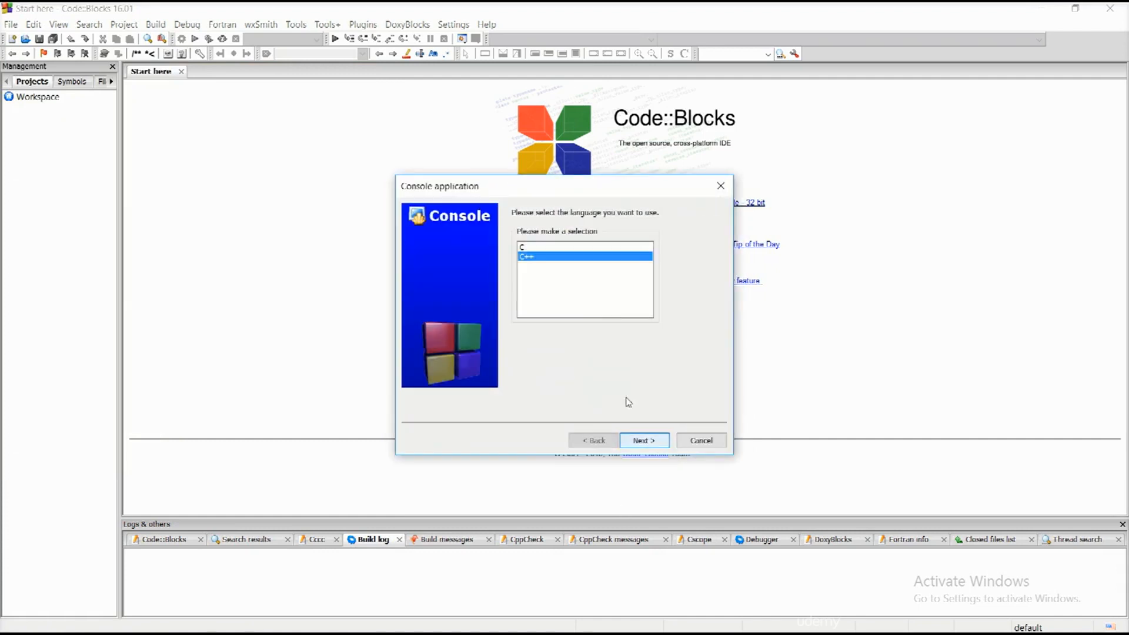
pyautogui.click(642, 440)
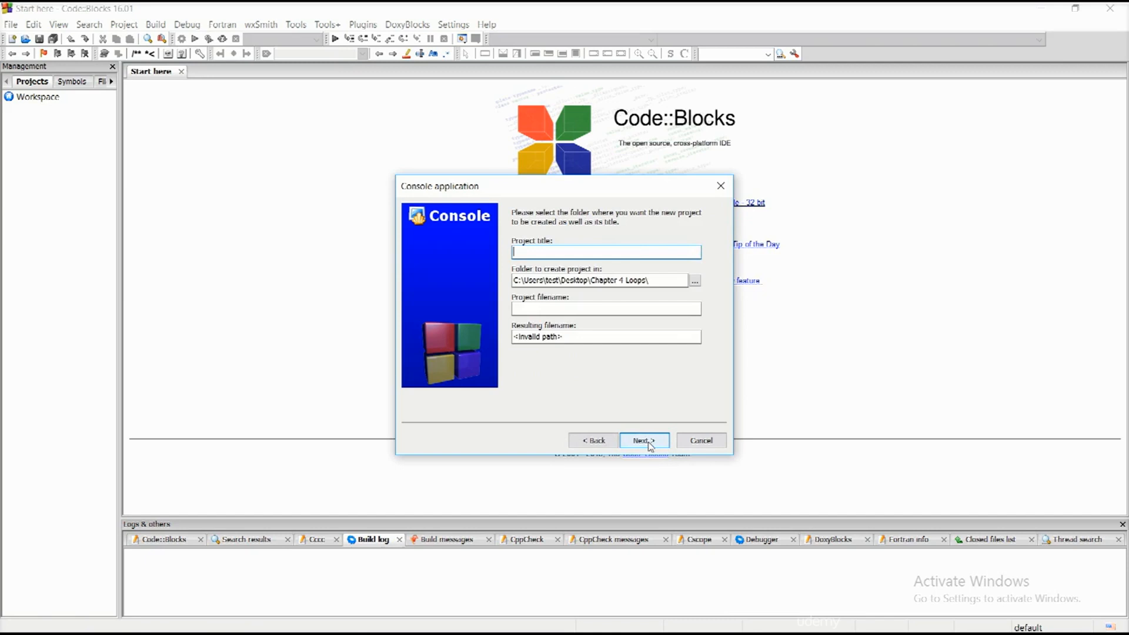
pyautogui.write('Arrays')
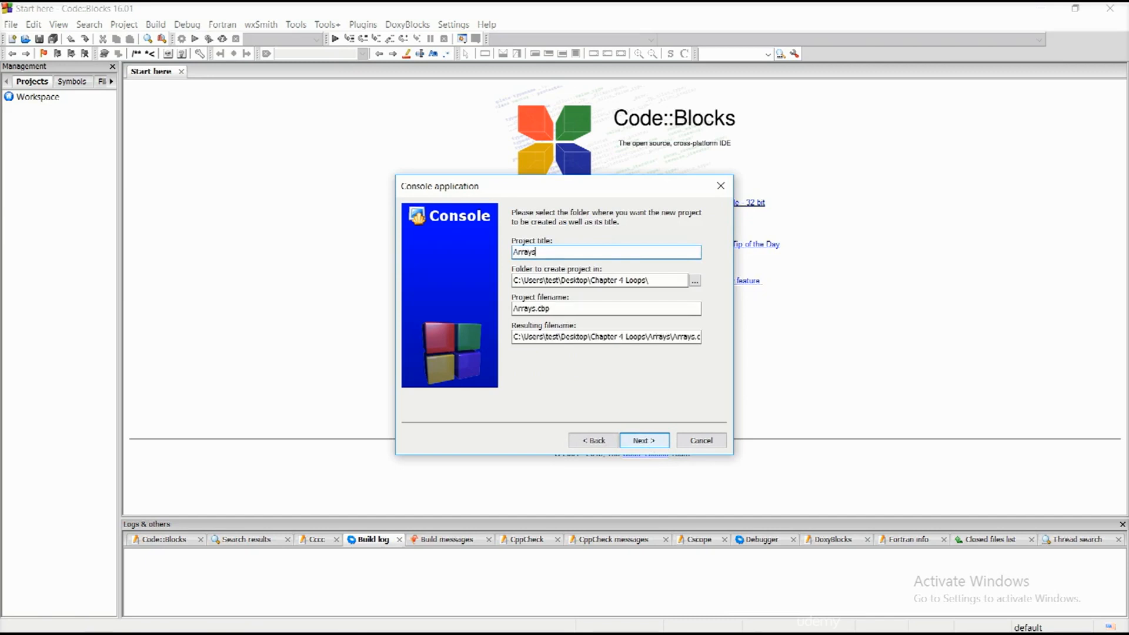
pyautogui.moveTo(643, 439)
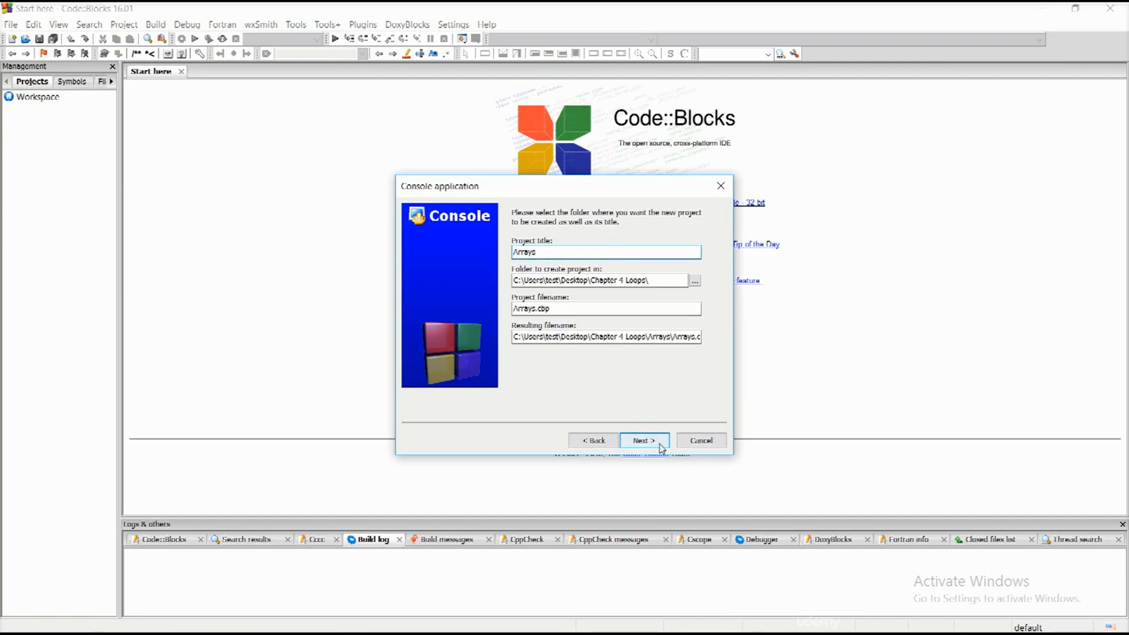
pyautogui.click(642, 439)
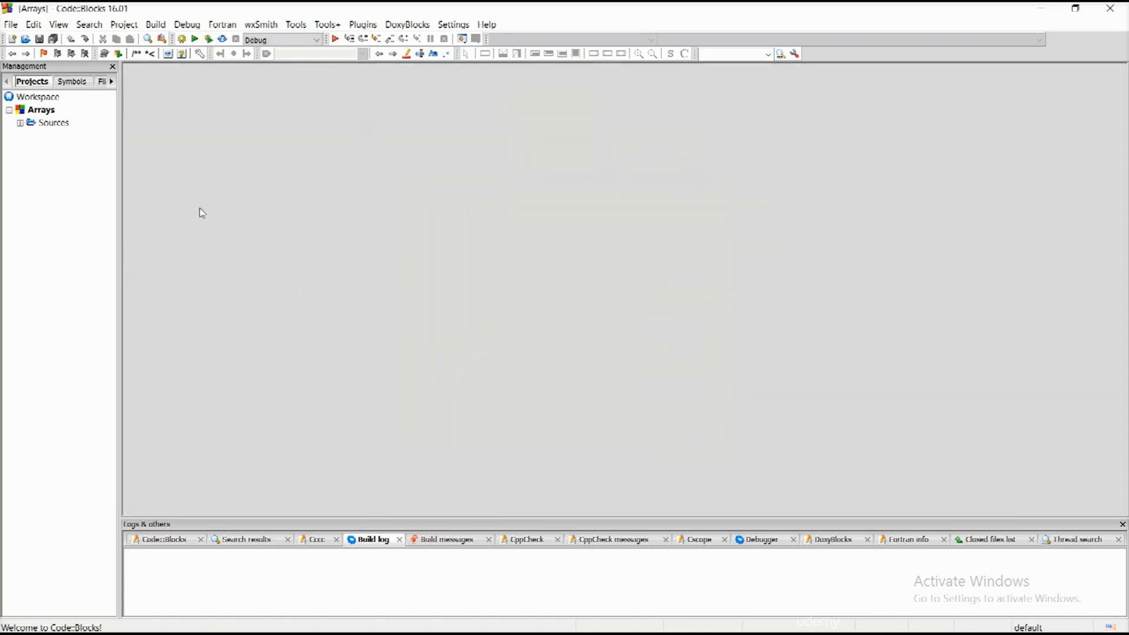
# - In main.cpp remove the using namespace std and Hello world lines, leaving return 0
pyautogui.doubleClick(69, 136)
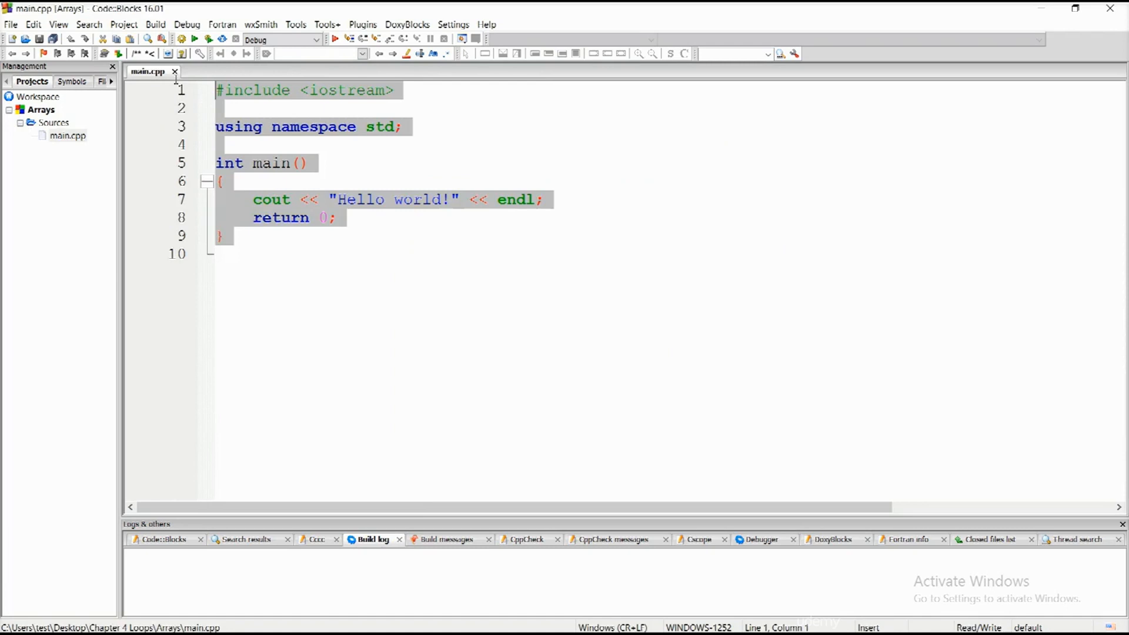
pyautogui.click(230, 254)
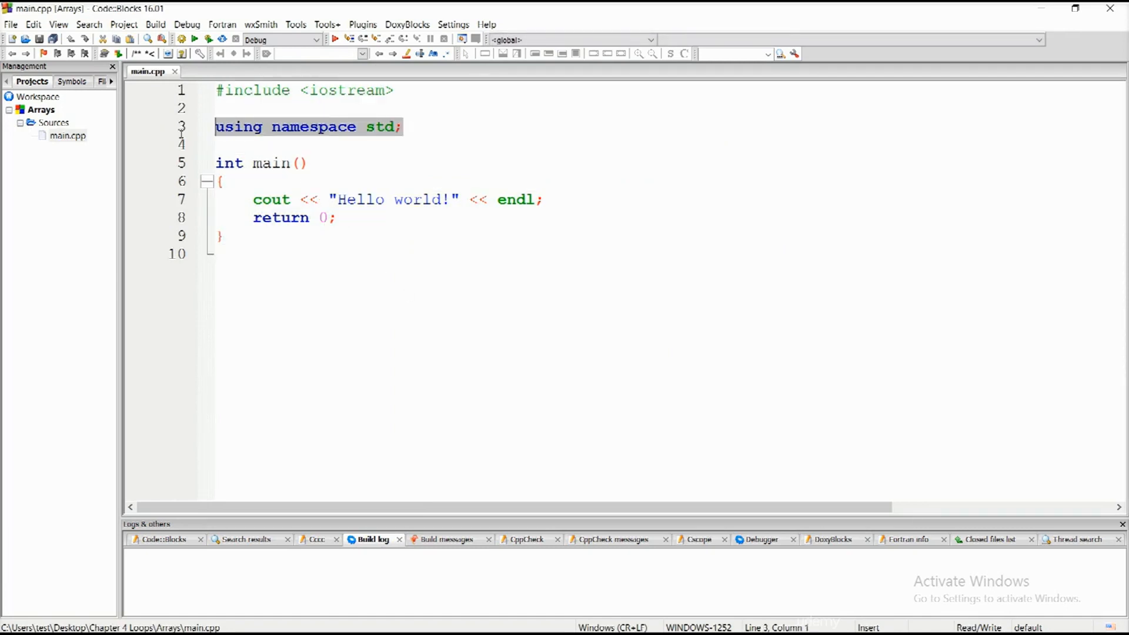
pyautogui.press('Delete')
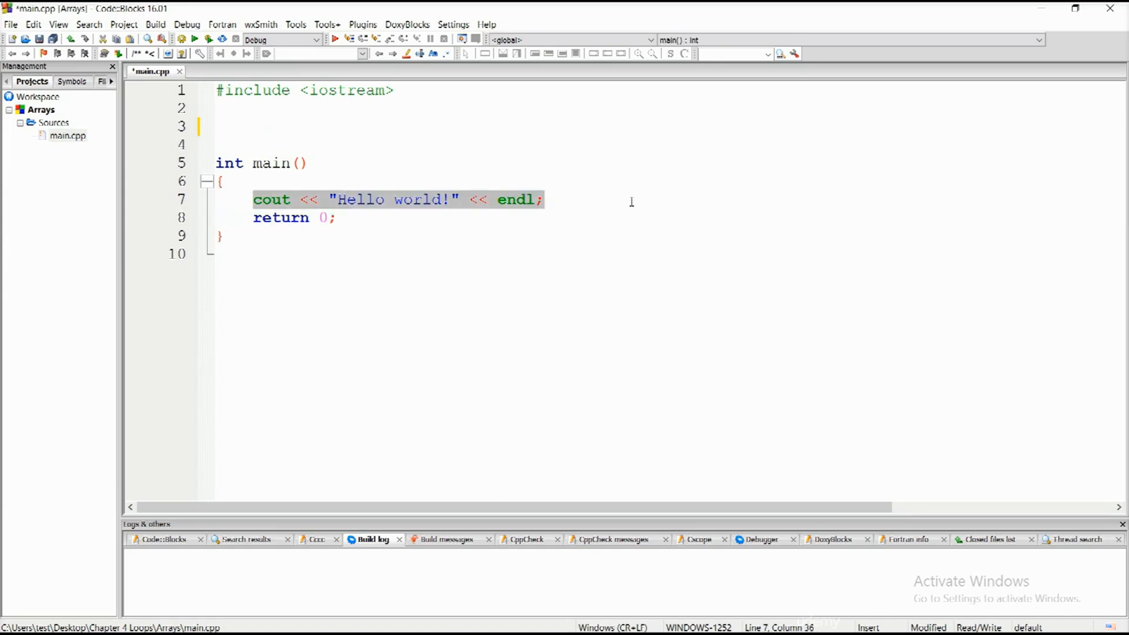
pyautogui.press('Delete')
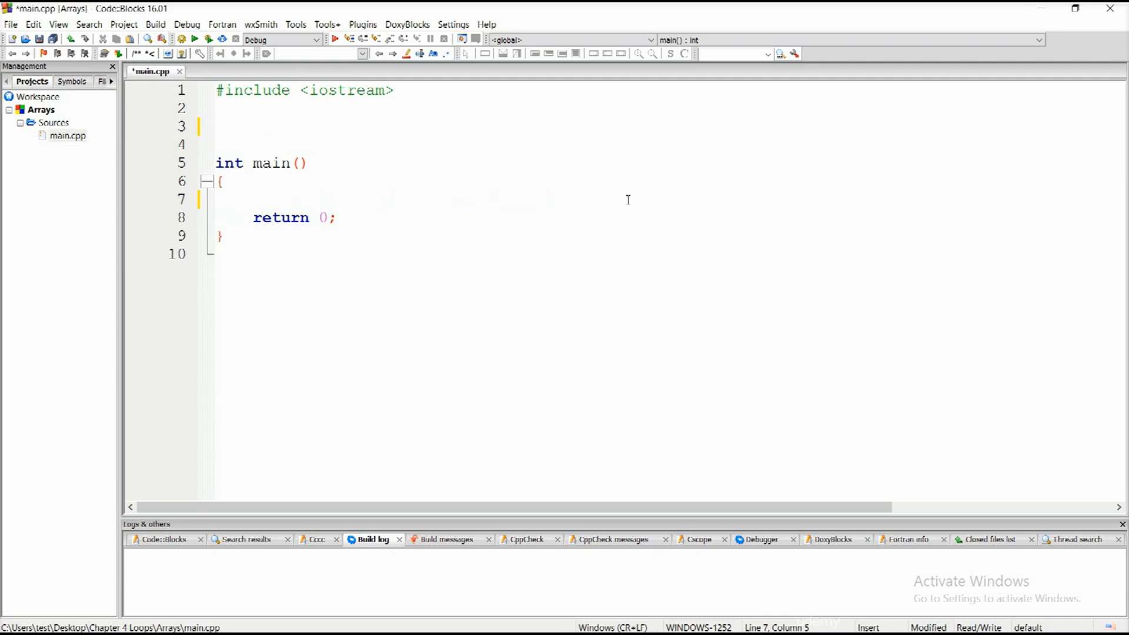
pyautogui.click(251, 200)
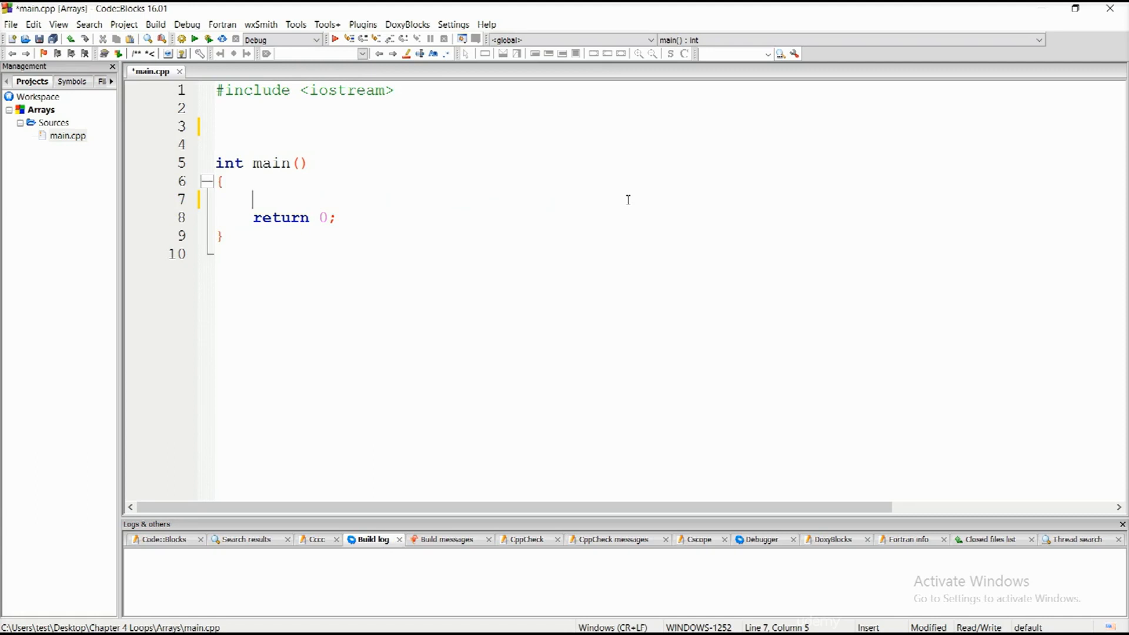
# - Write the placeholder TYPE ARrayName[size]; inside main, then select it for removal
pyautogui.press('Return')
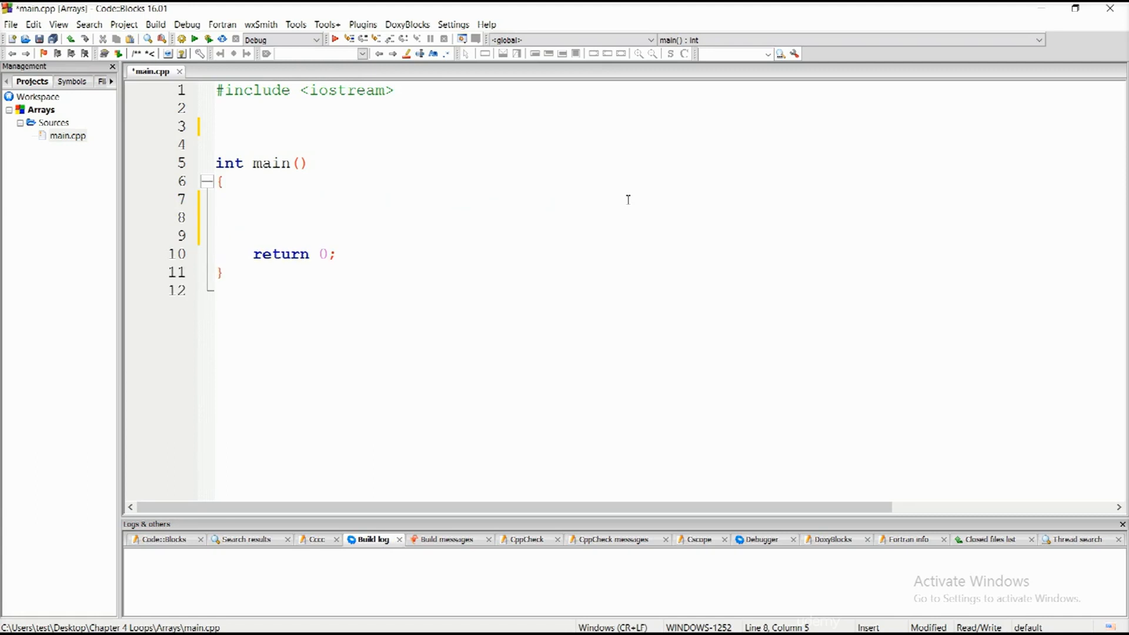
pyautogui.write('T')
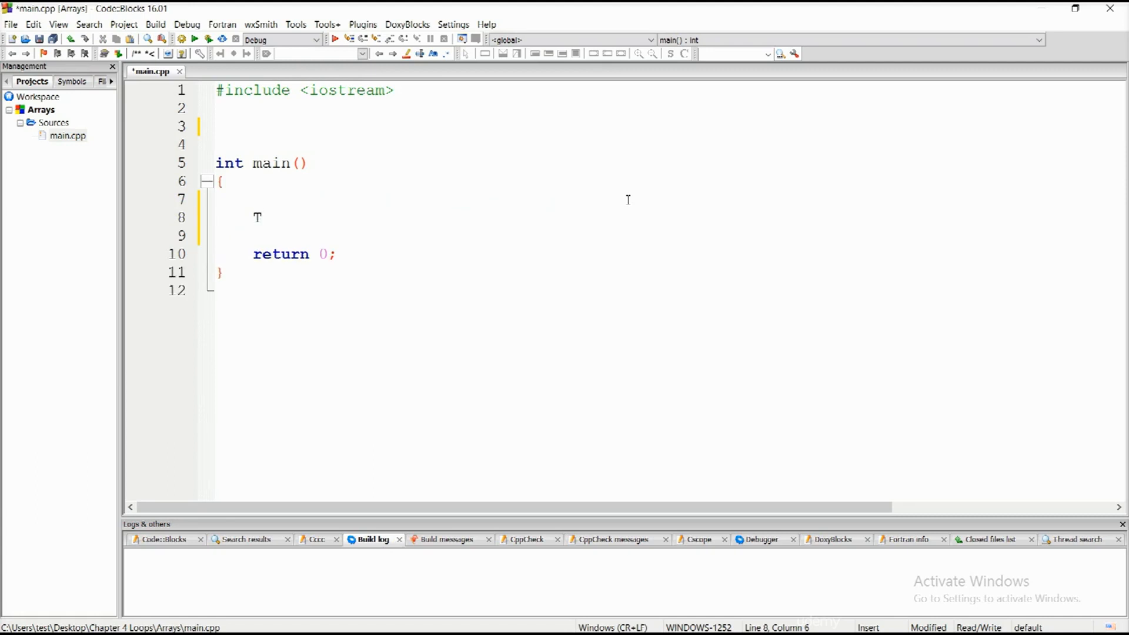
pyautogui.write('YPE')
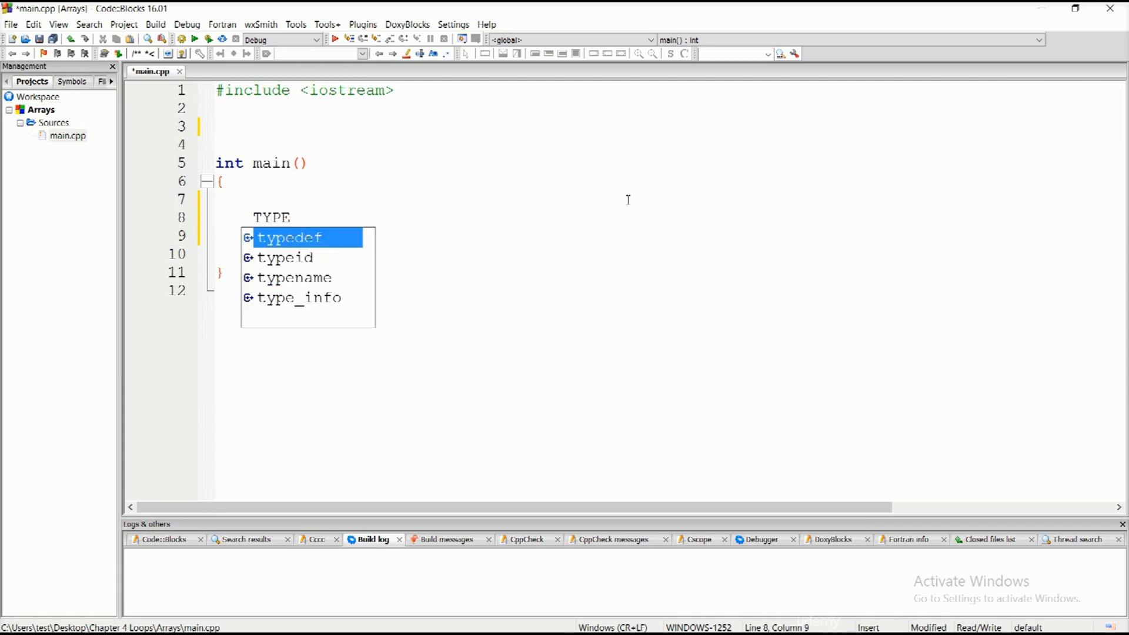
pyautogui.write('AR')
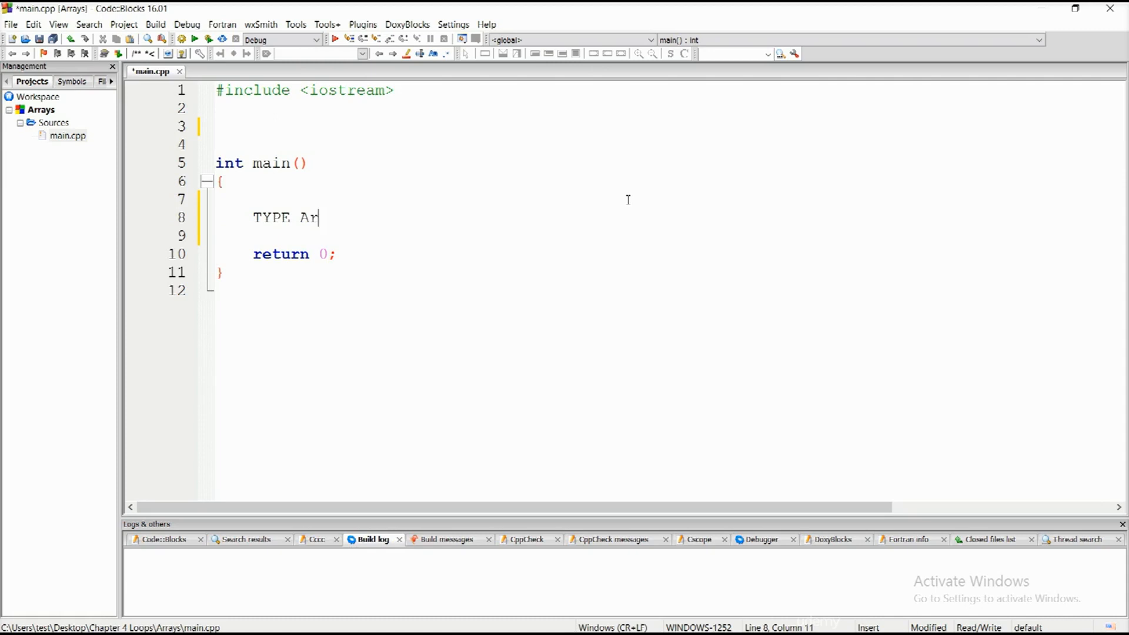
pyautogui.write('rayName')
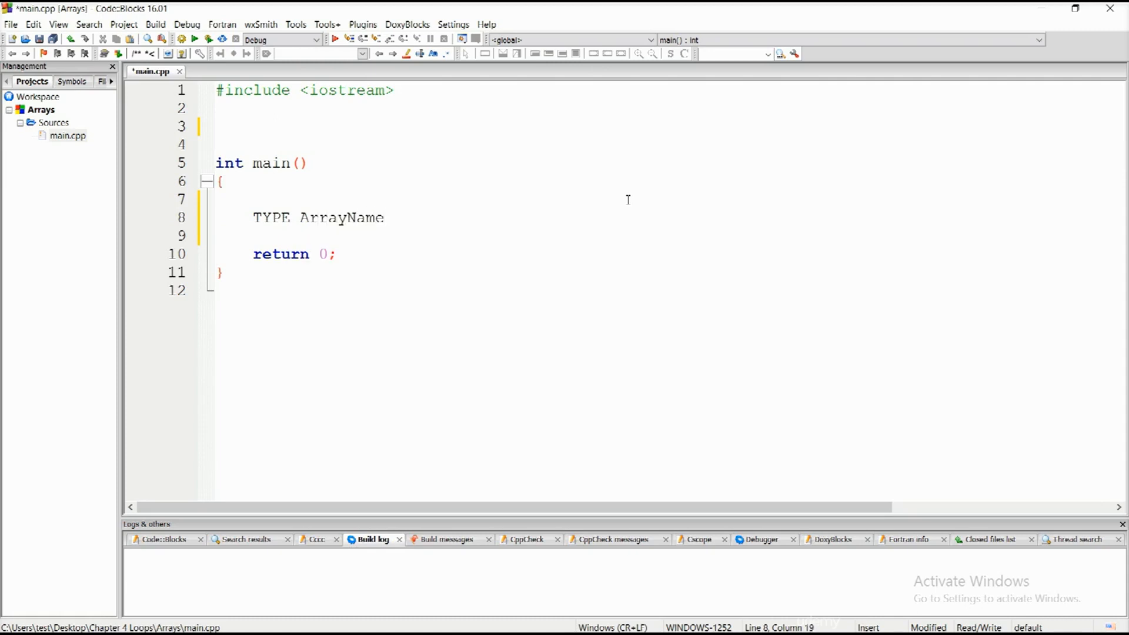
pyautogui.write('[]')
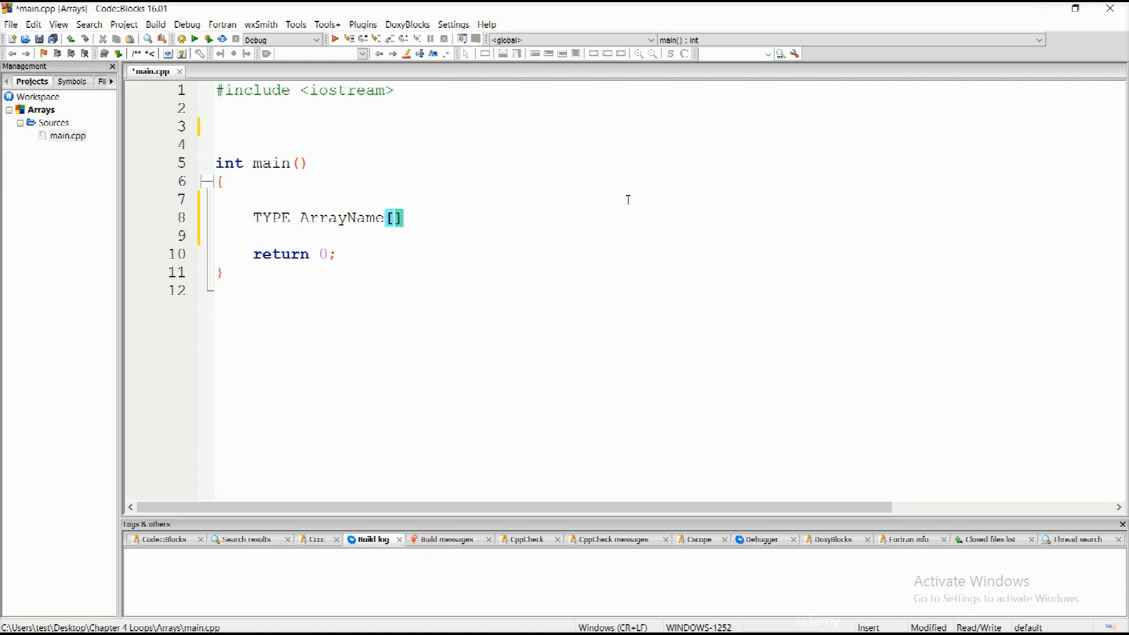
pyautogui.write('size')
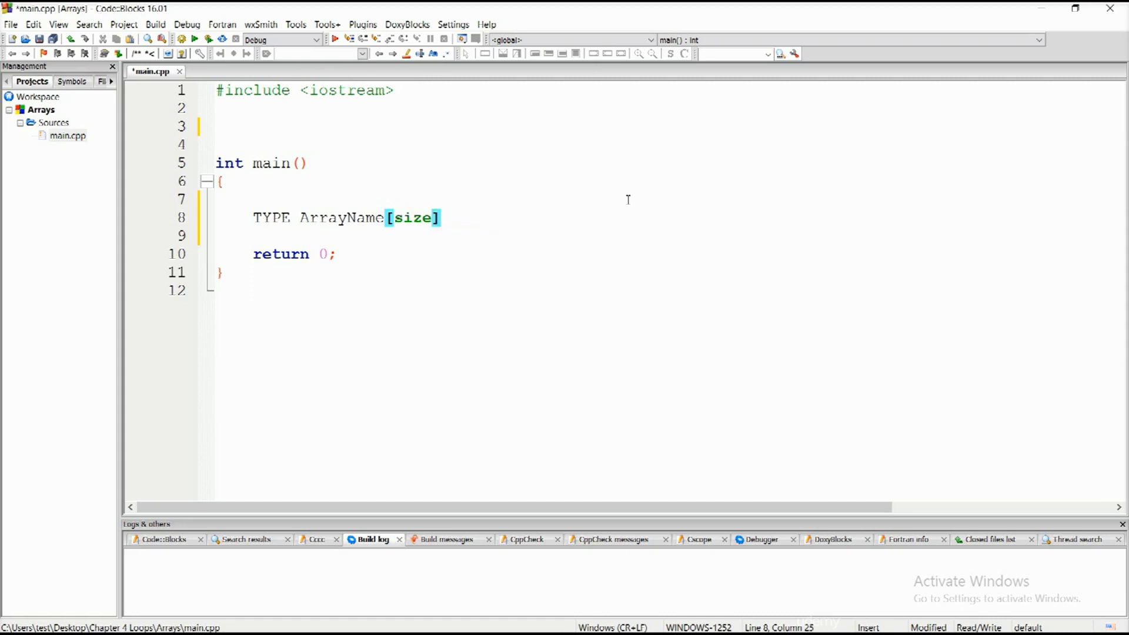
pyautogui.write(';')
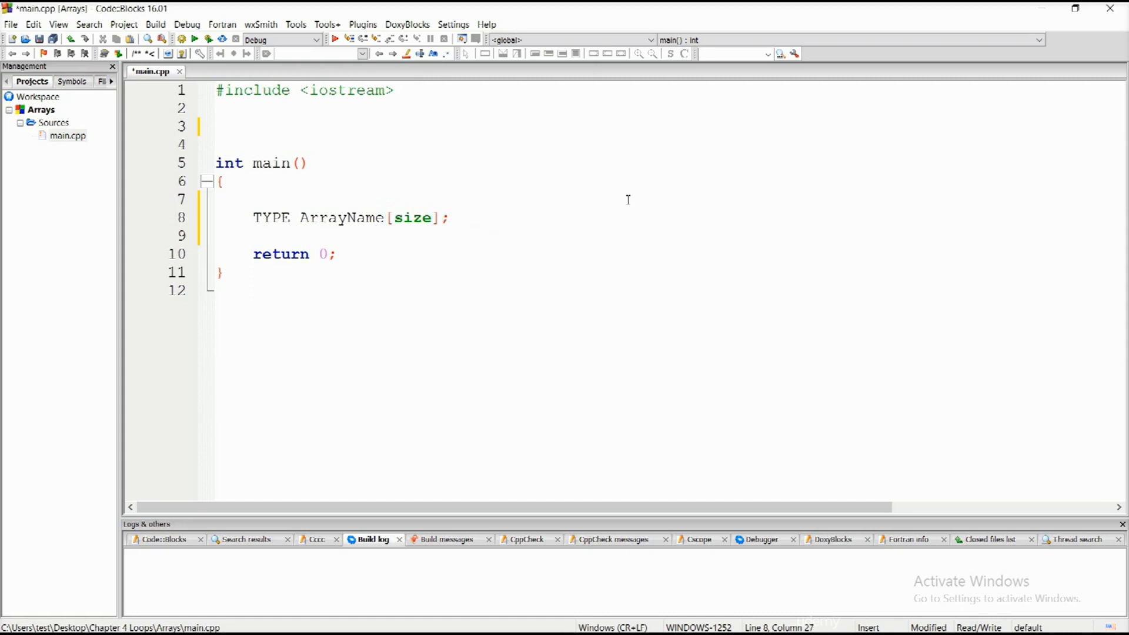
pyautogui.doubleClick(413, 218)
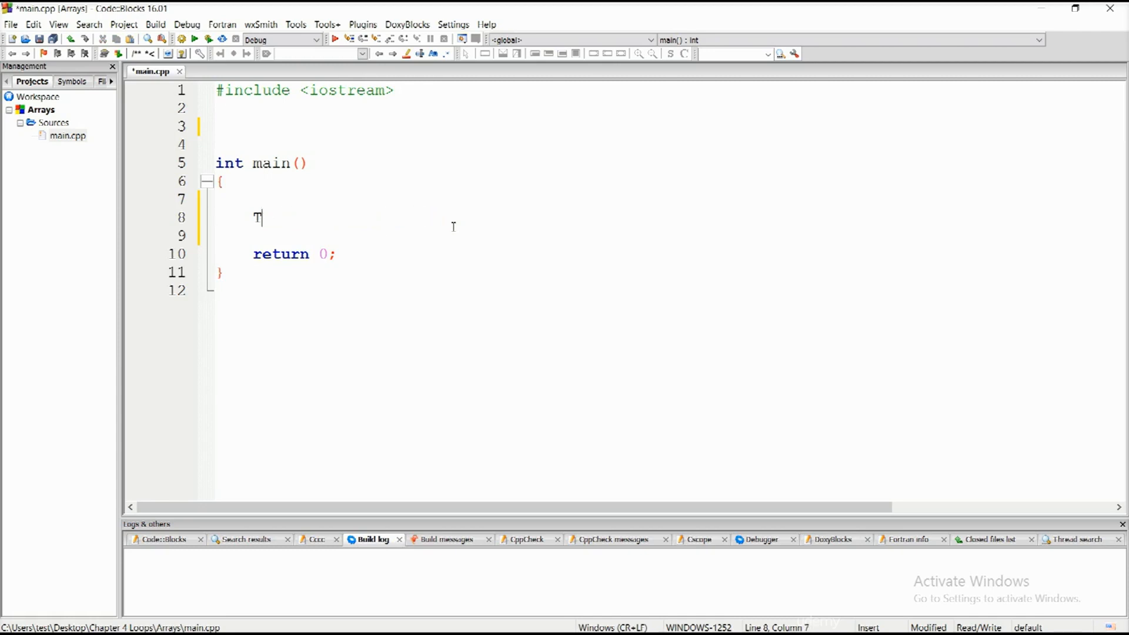
# - Replace the leftover T with the declaration int arr1[10];
pyautogui.press('Backspace')
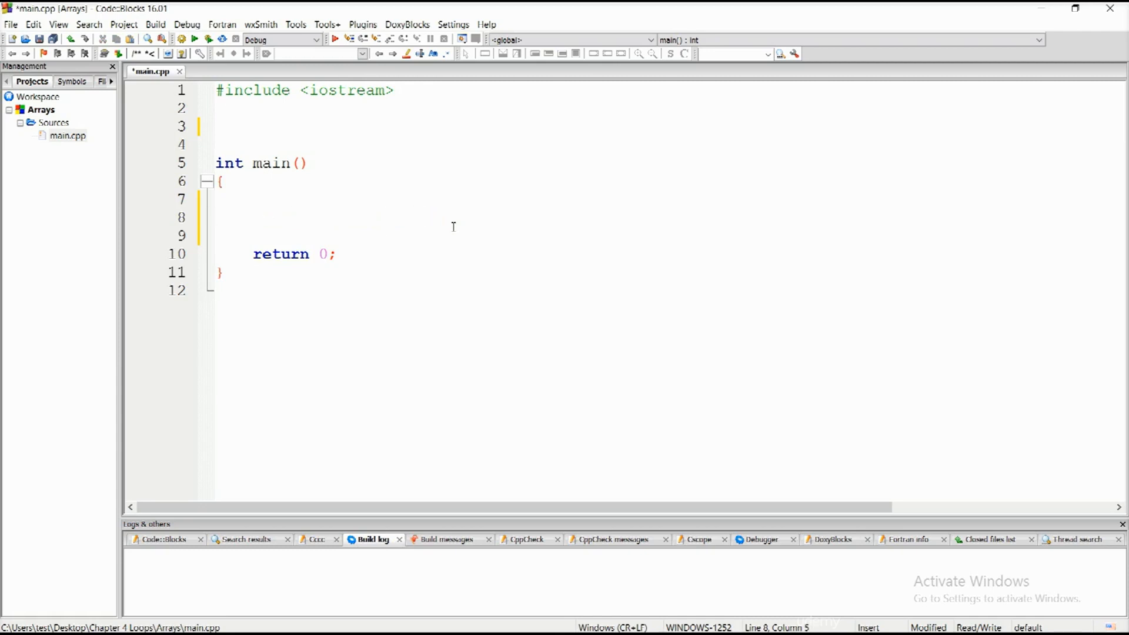
pyautogui.write('int')
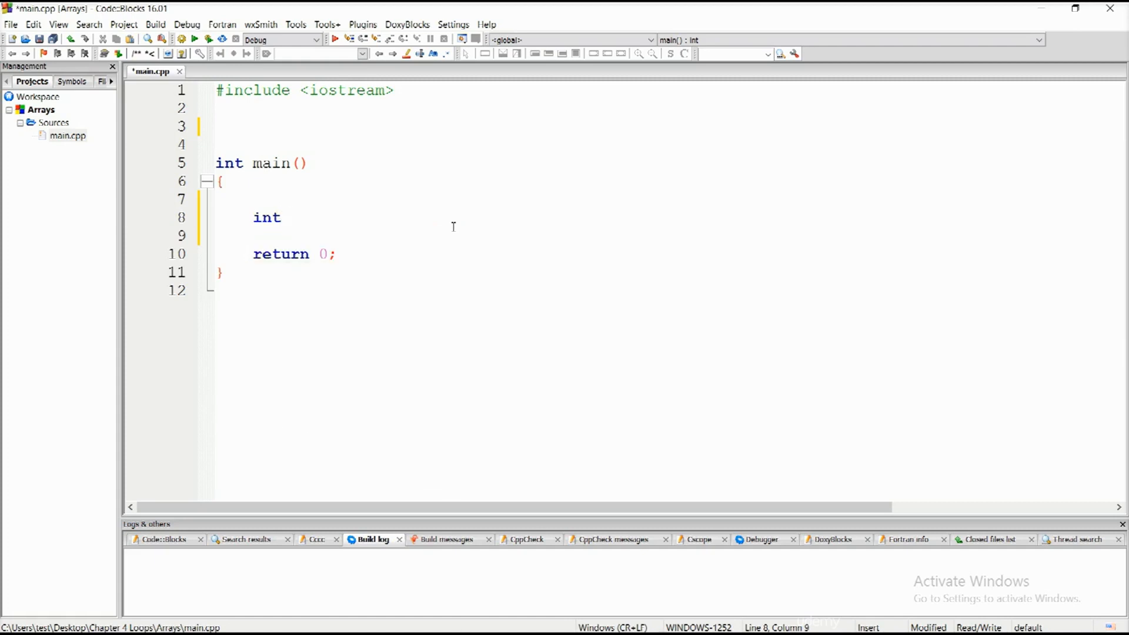
pyautogui.write('ar1')
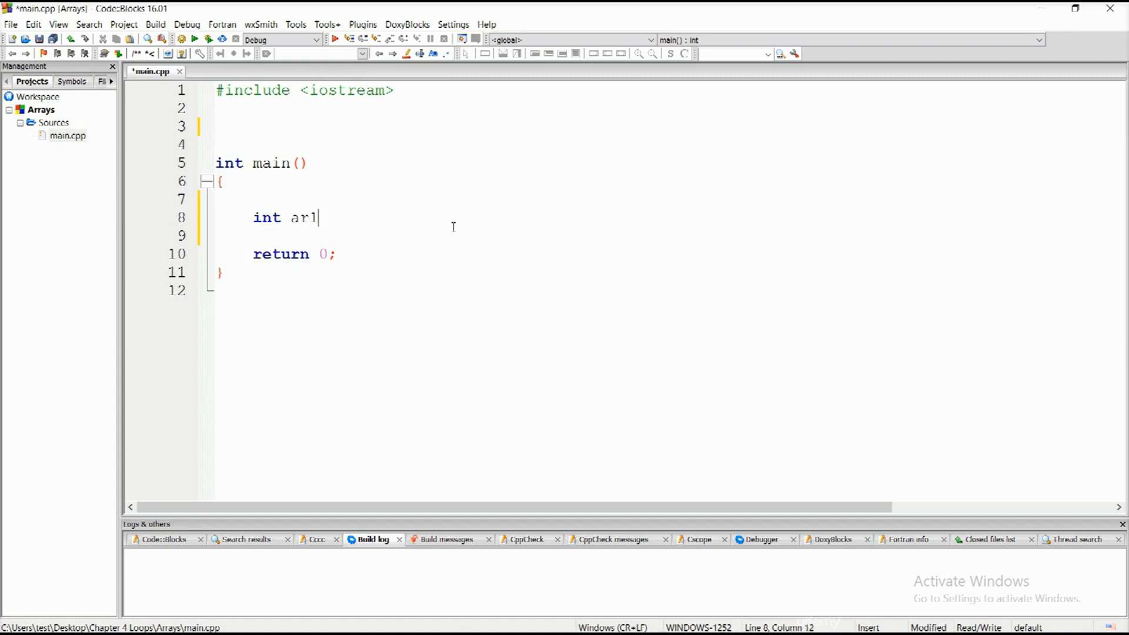
pyautogui.write('r')
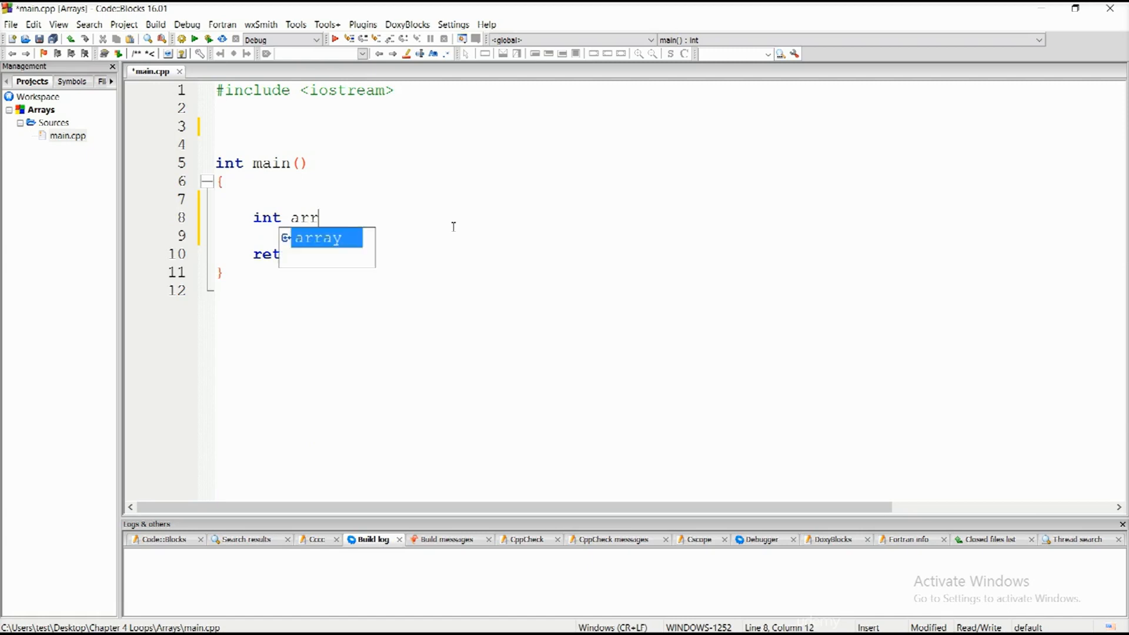
pyautogui.write('1 []')
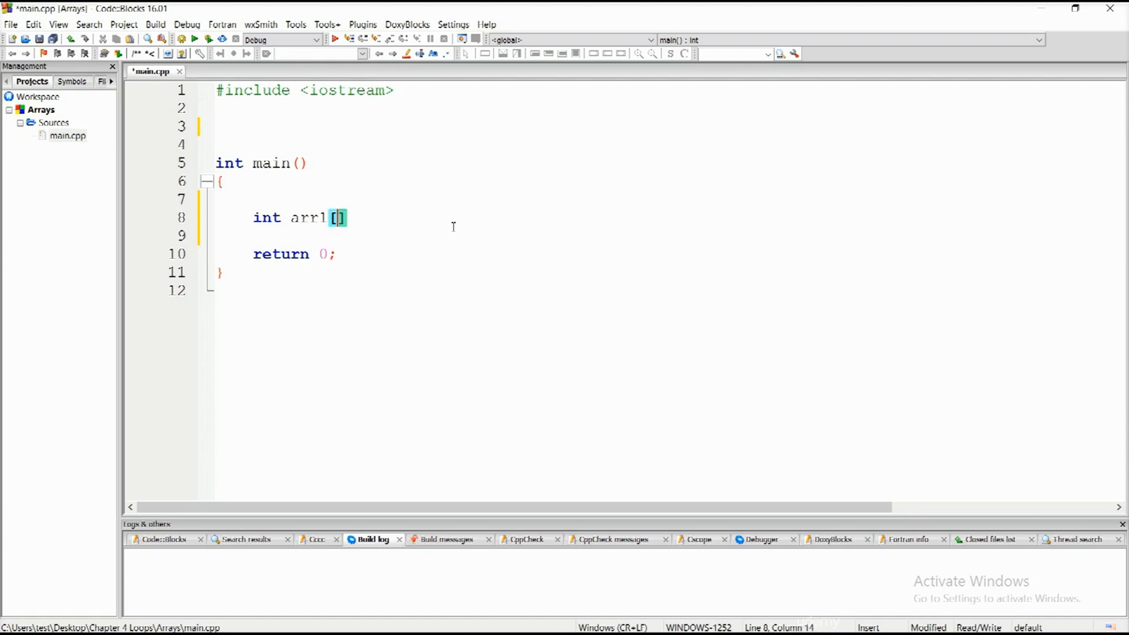
pyautogui.write('10')
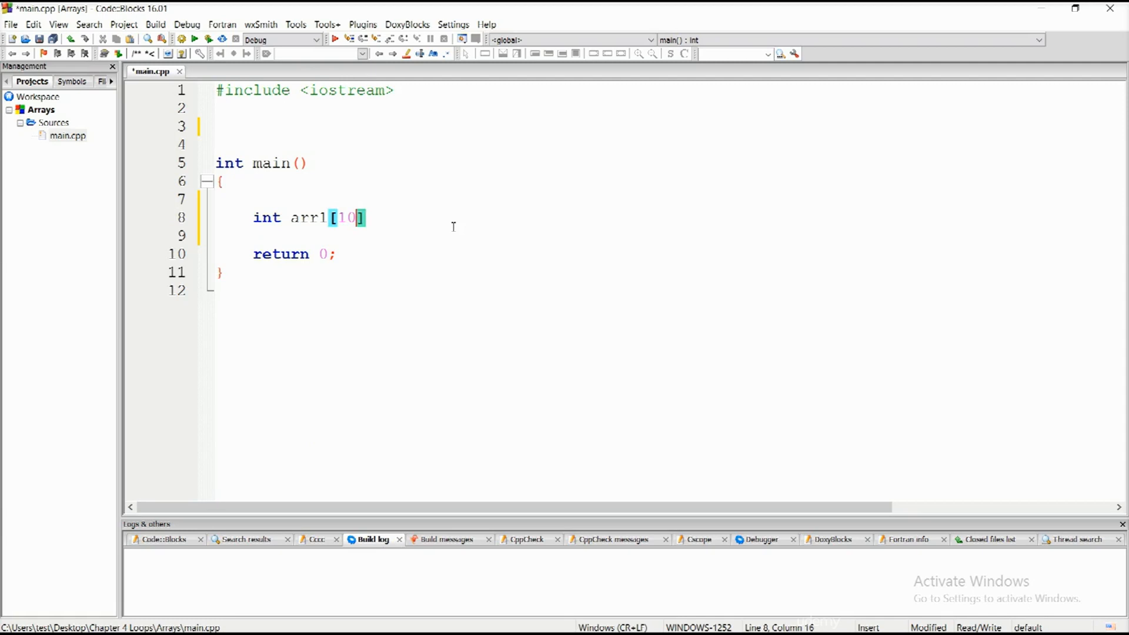
pyautogui.write(';')
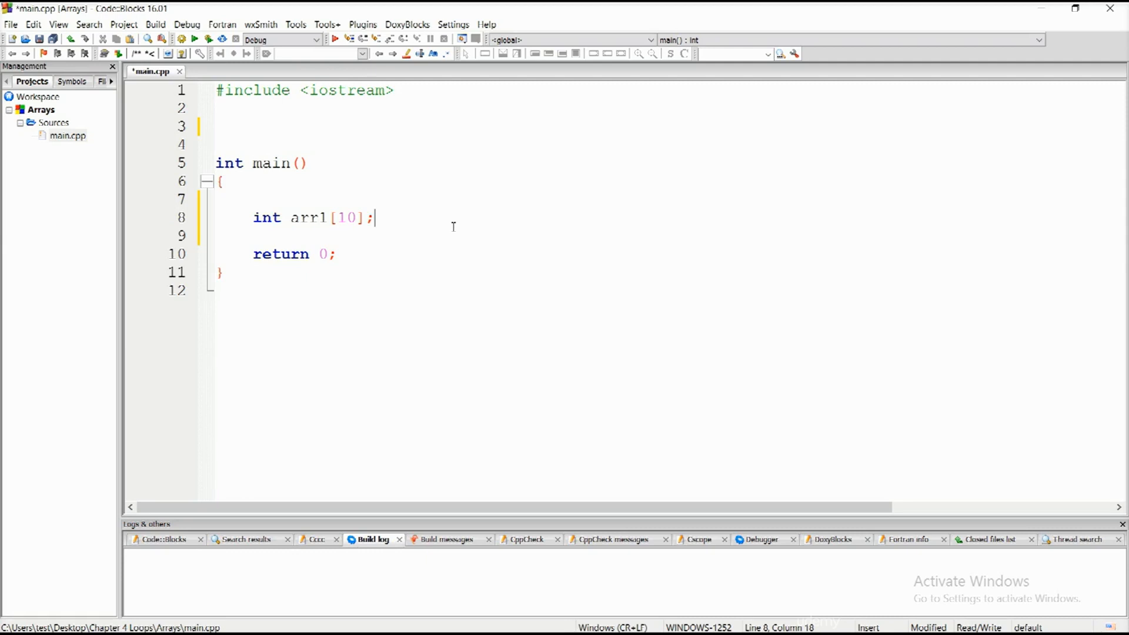
# - Declare float arr2[3] on the next line
pyautogui.press('Return')
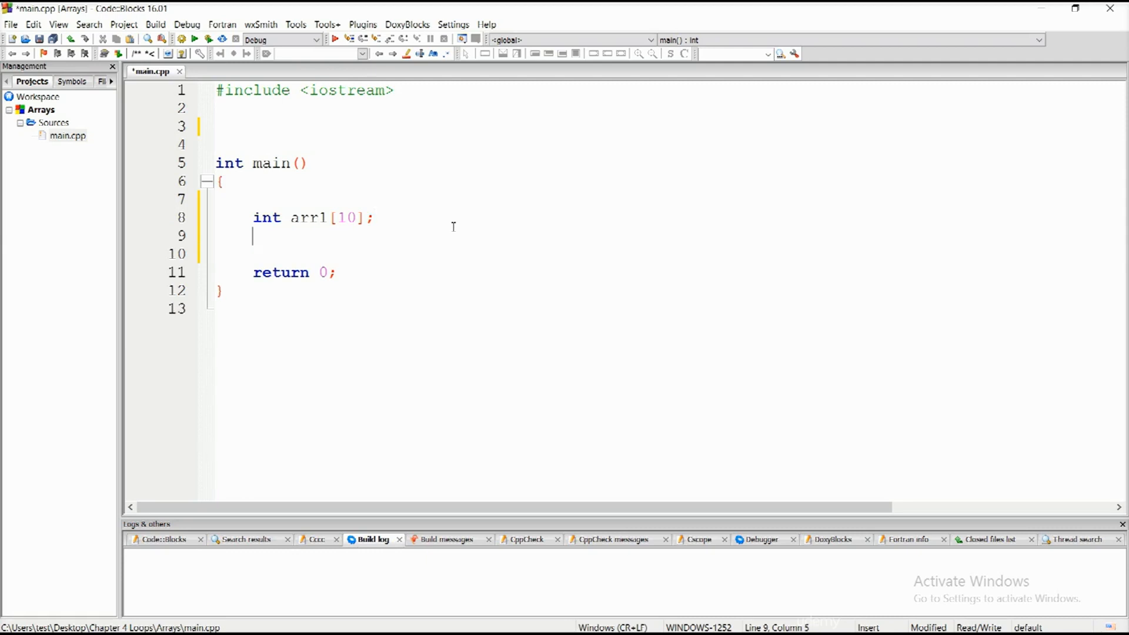
pyautogui.write('float')
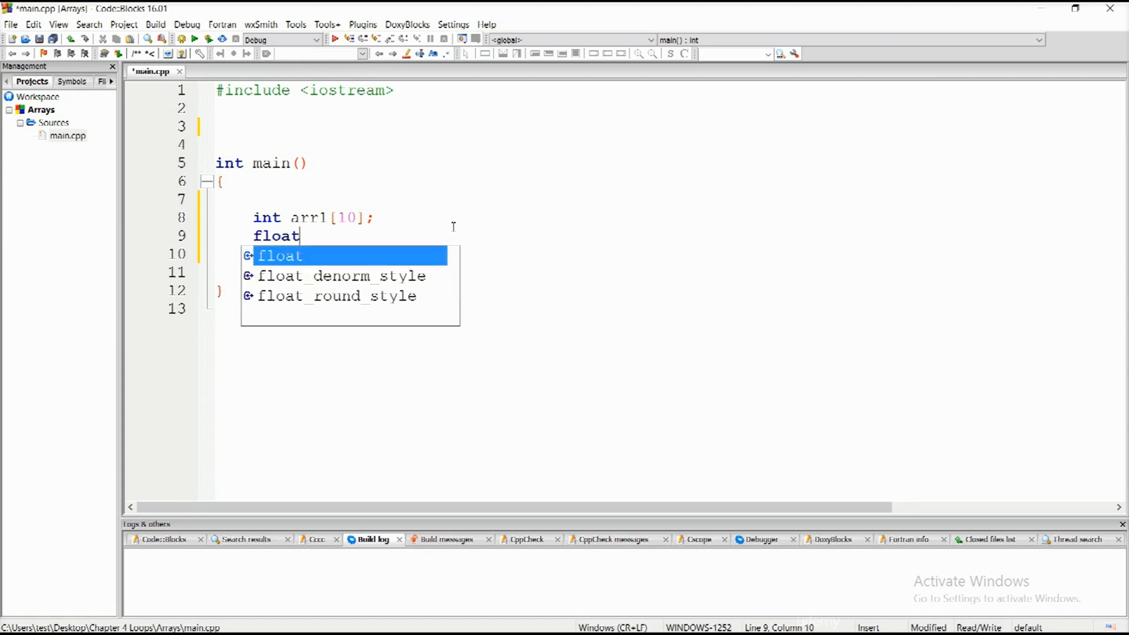
pyautogui.write('arr2')
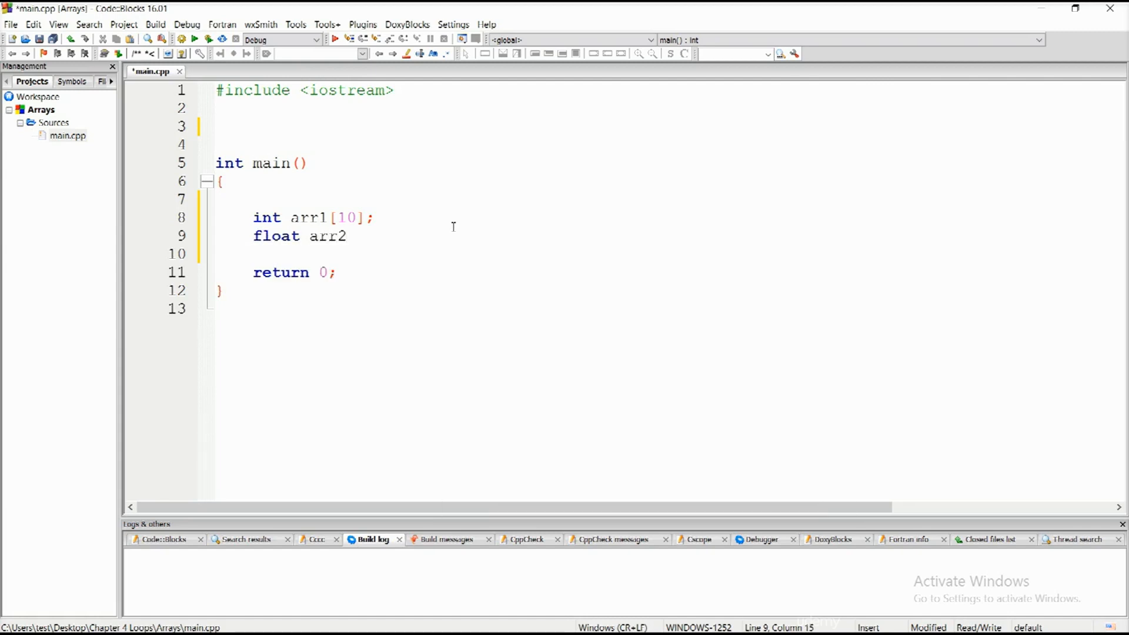
pyautogui.write('[]')
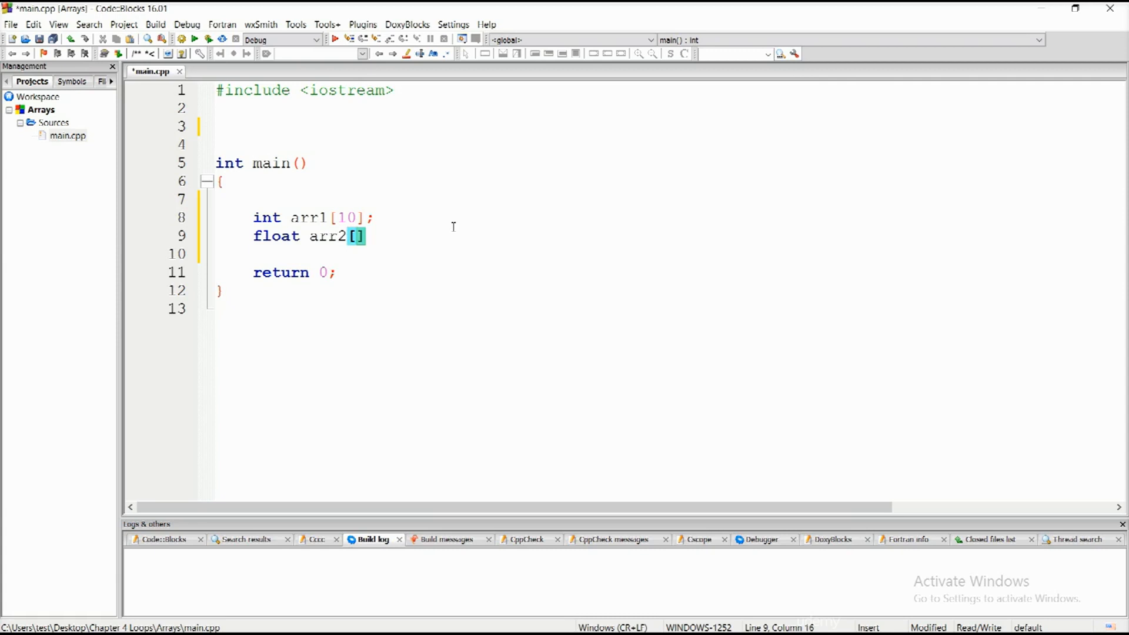
pyautogui.write('3')
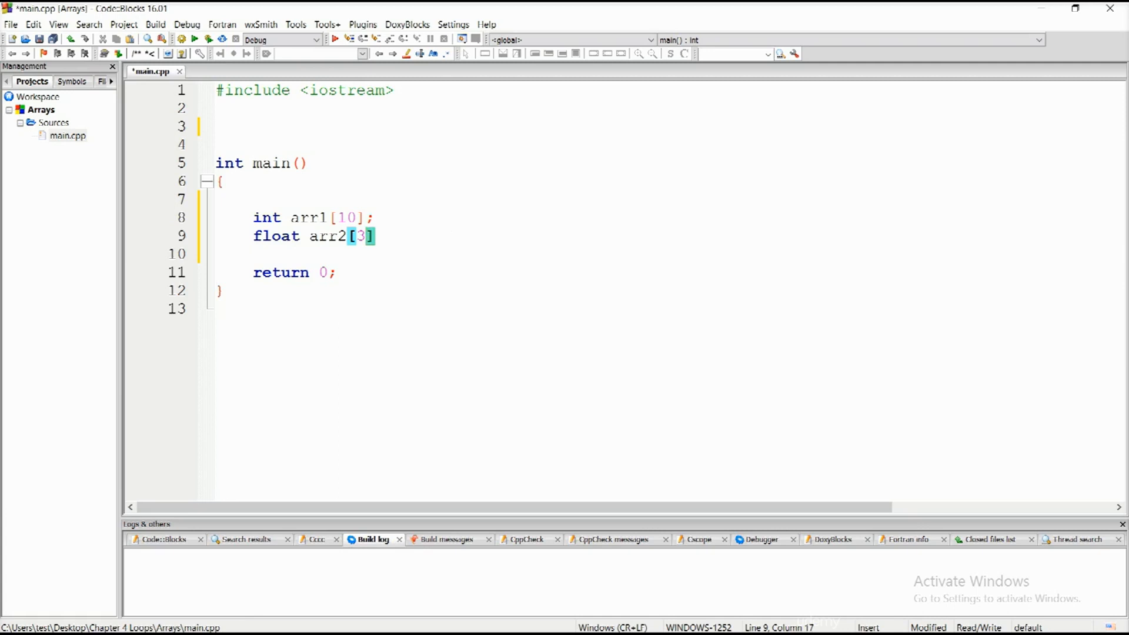
pyautogui.moveTo(1122, 360)
pyautogui.write(';')
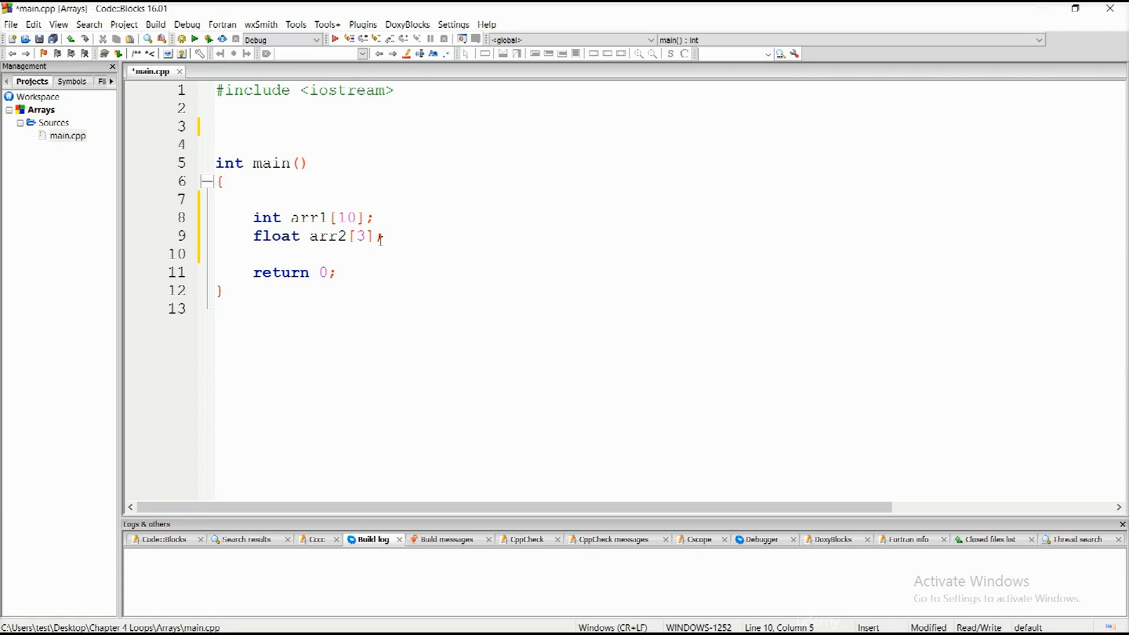
# - Below the declarations assign arr1[0] = 5;
pyautogui.press('Return')
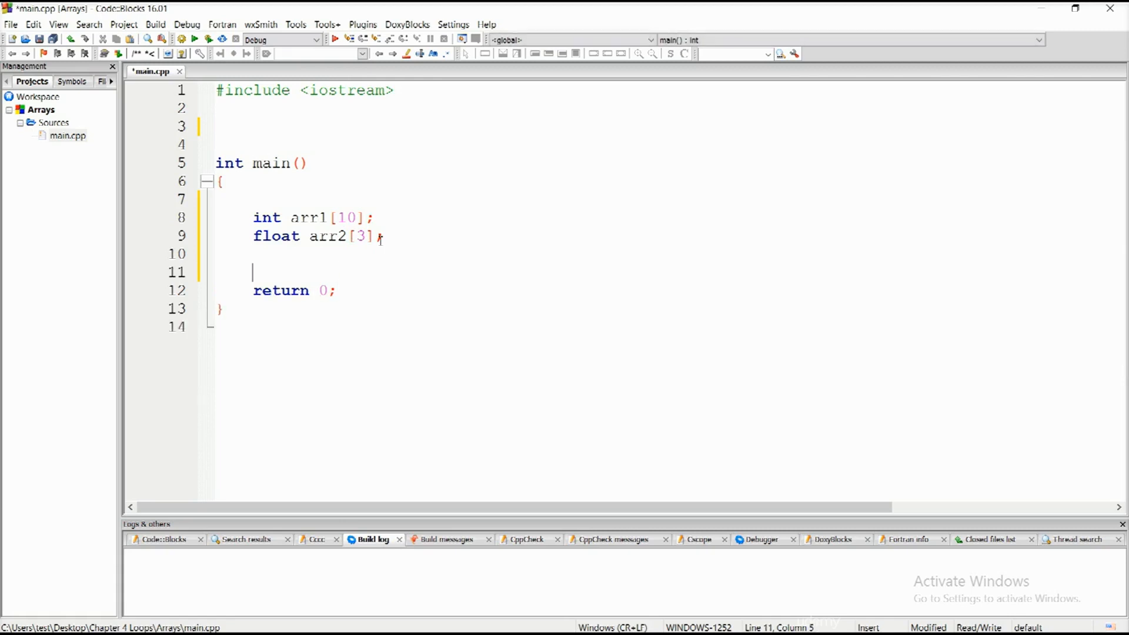
pyautogui.write('0')
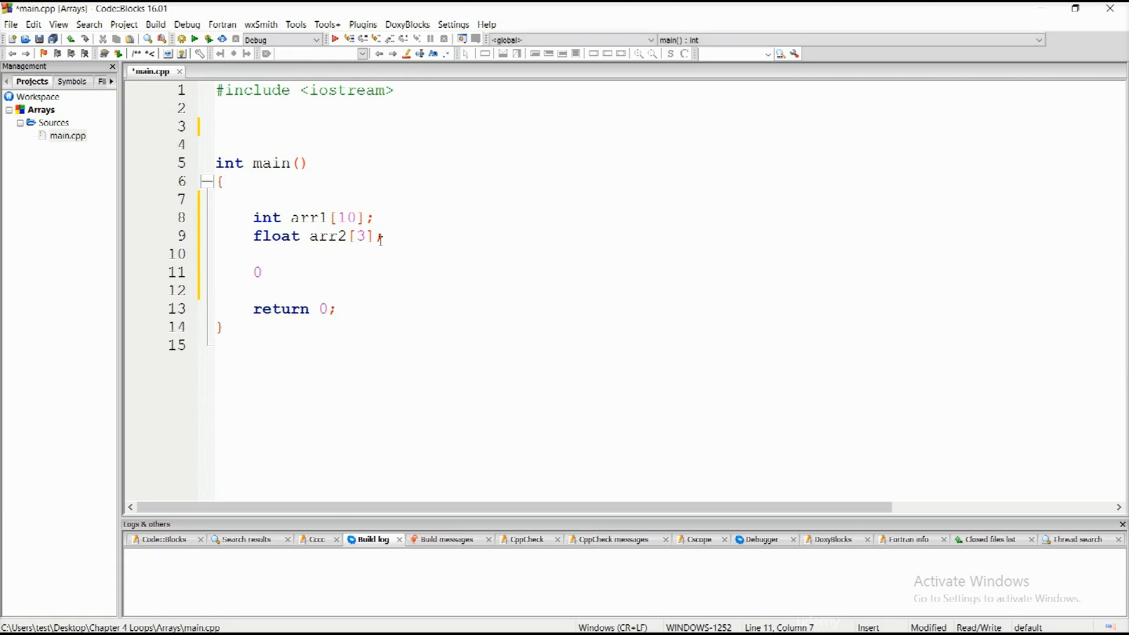
pyautogui.press('Backspace')
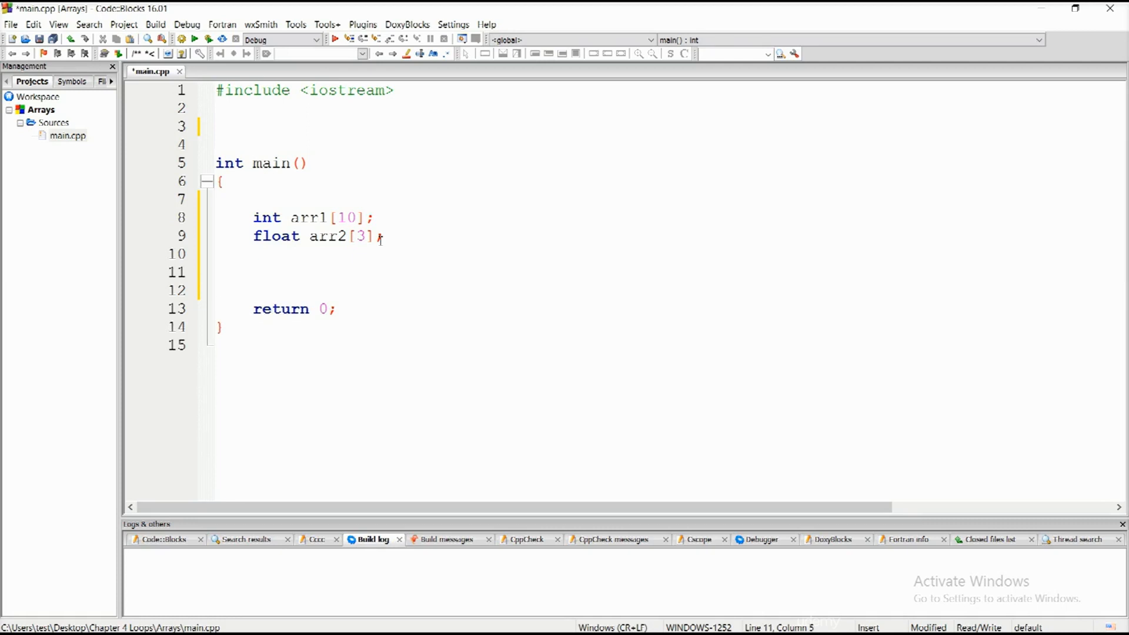
pyautogui.write('0')
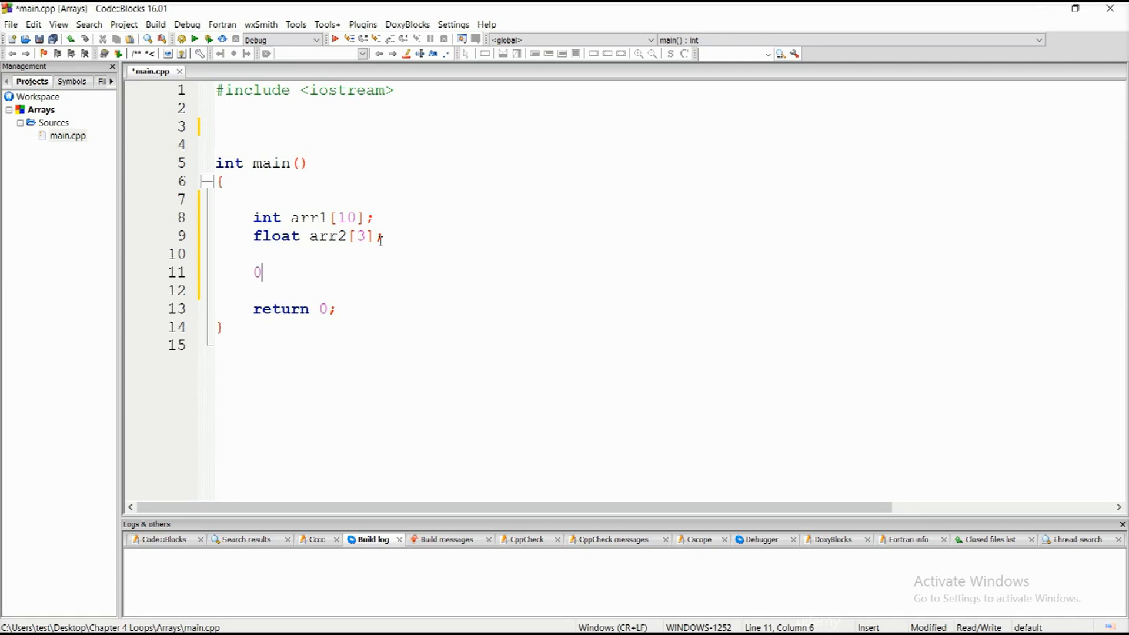
pyautogui.press('backspace')
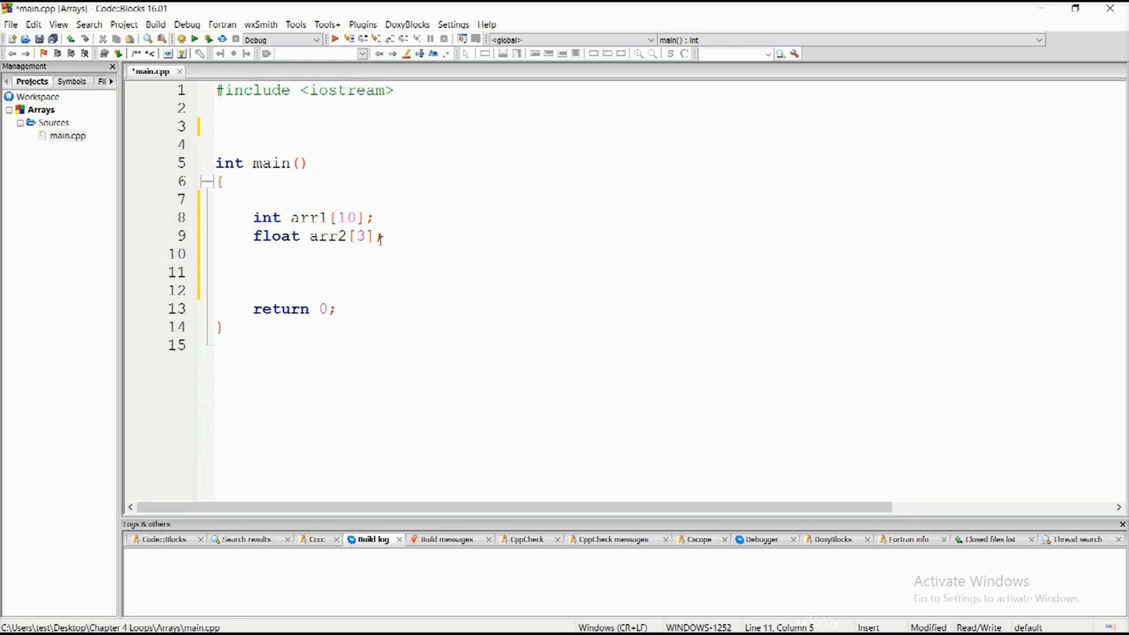
pyautogui.write('arr1[')
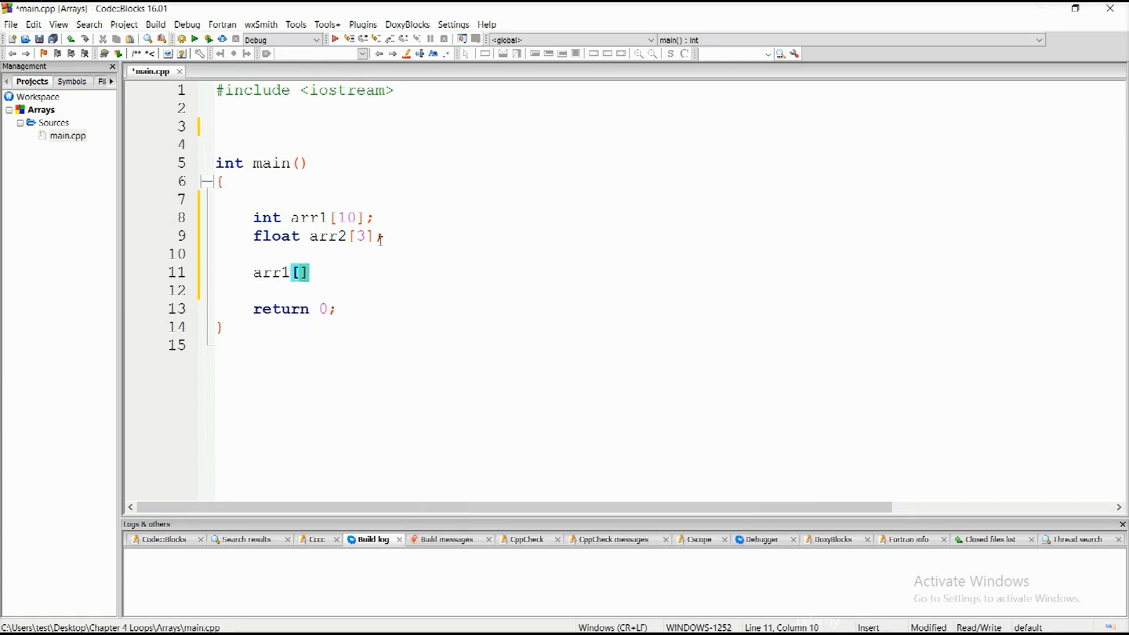
pyautogui.write('0')
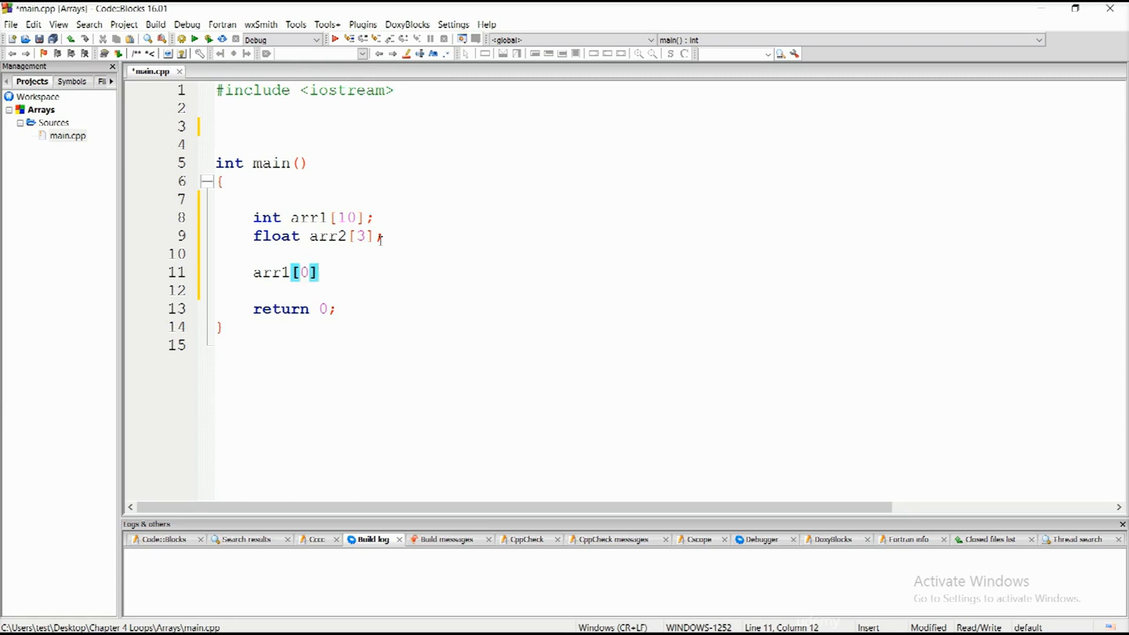
pyautogui.write('= 5;')
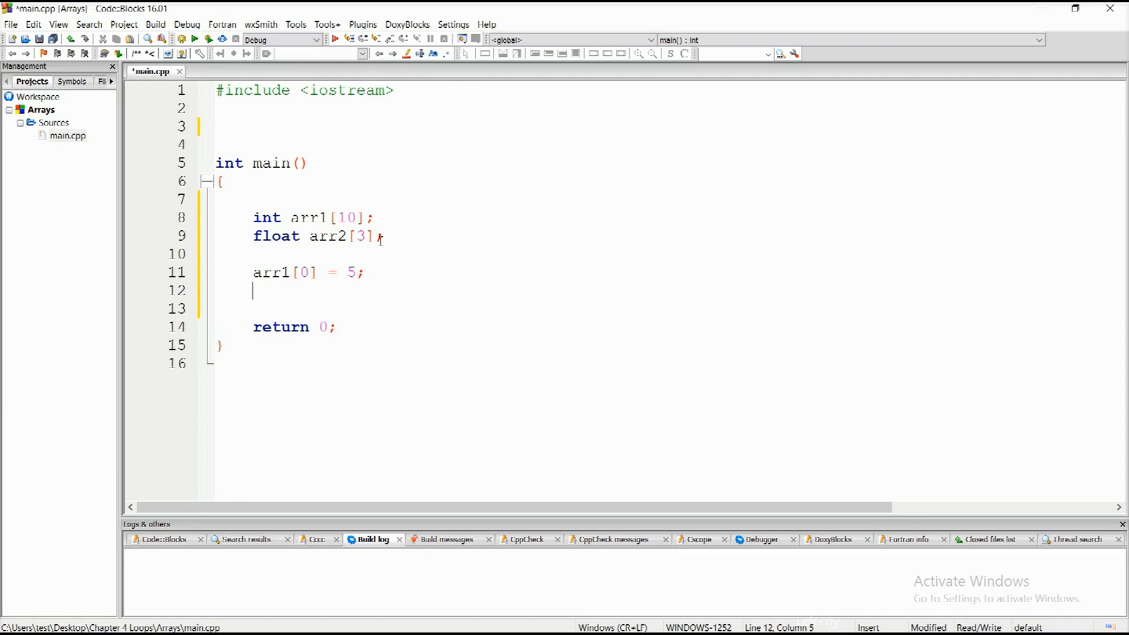
# - Add the assignments arr1[4] = 10 and arr1[9] = 100;
pyautogui.press('Return')
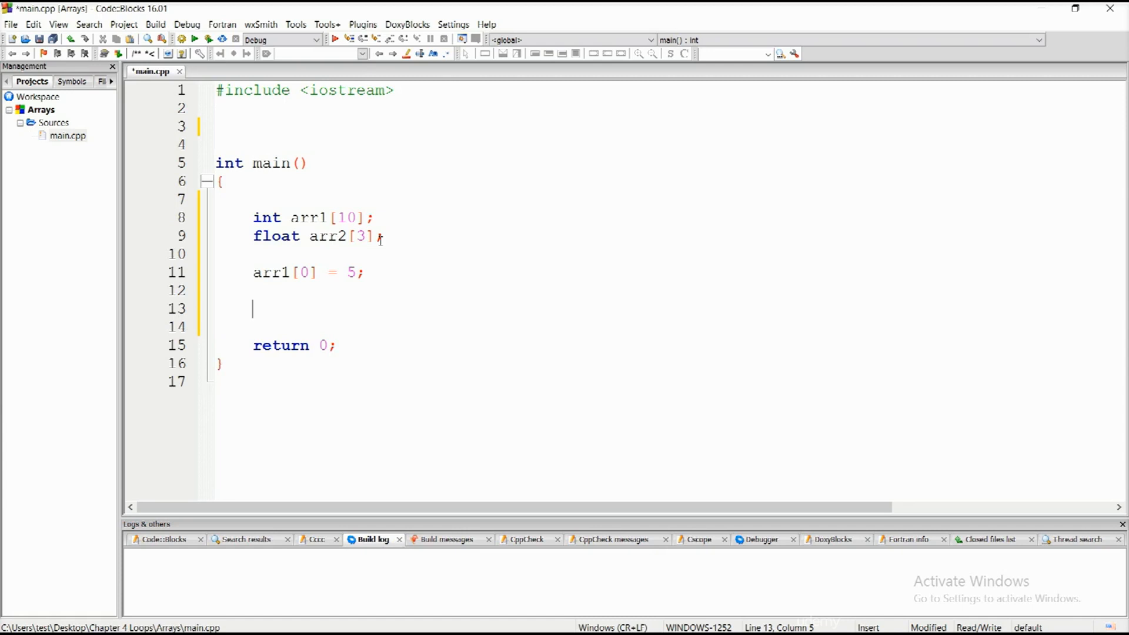
pyautogui.write('a')
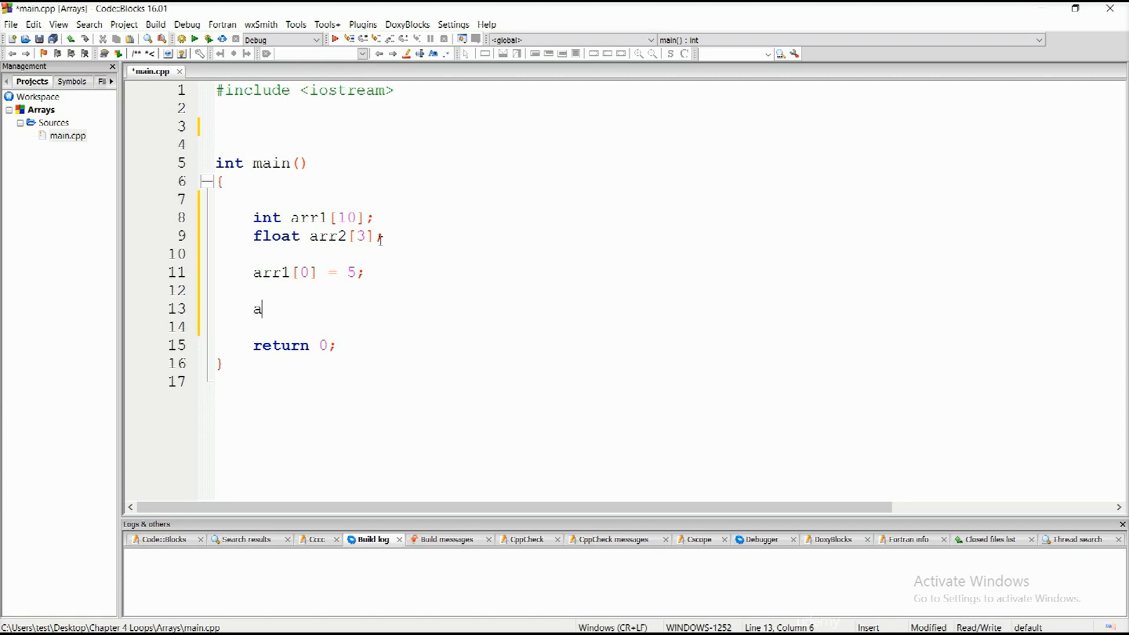
pyautogui.write('rr1[')
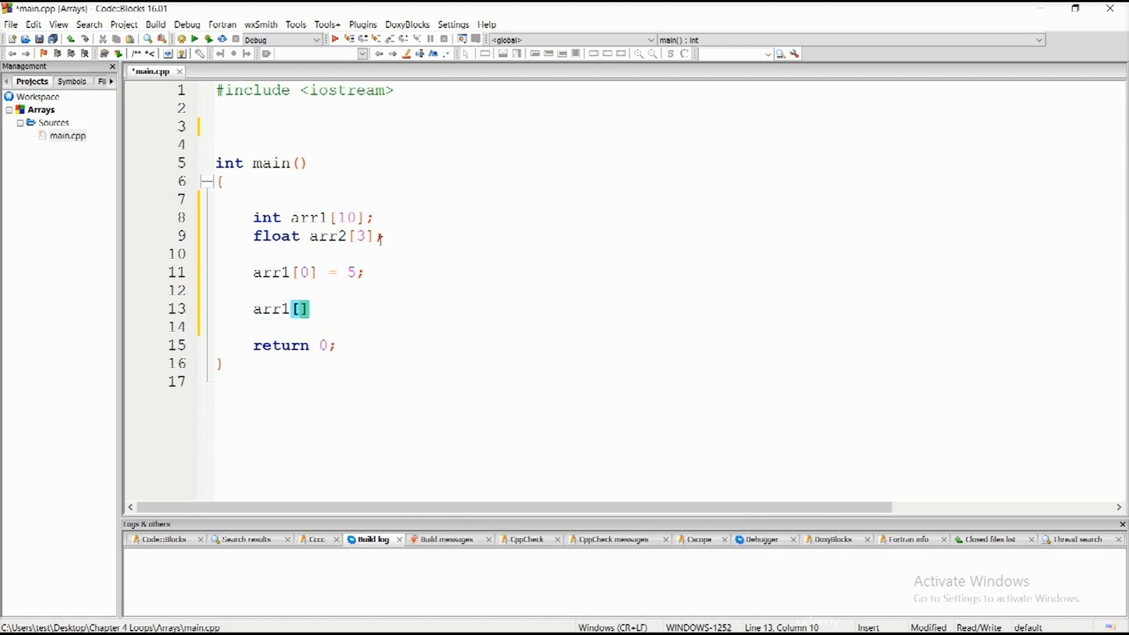
pyautogui.write('4')
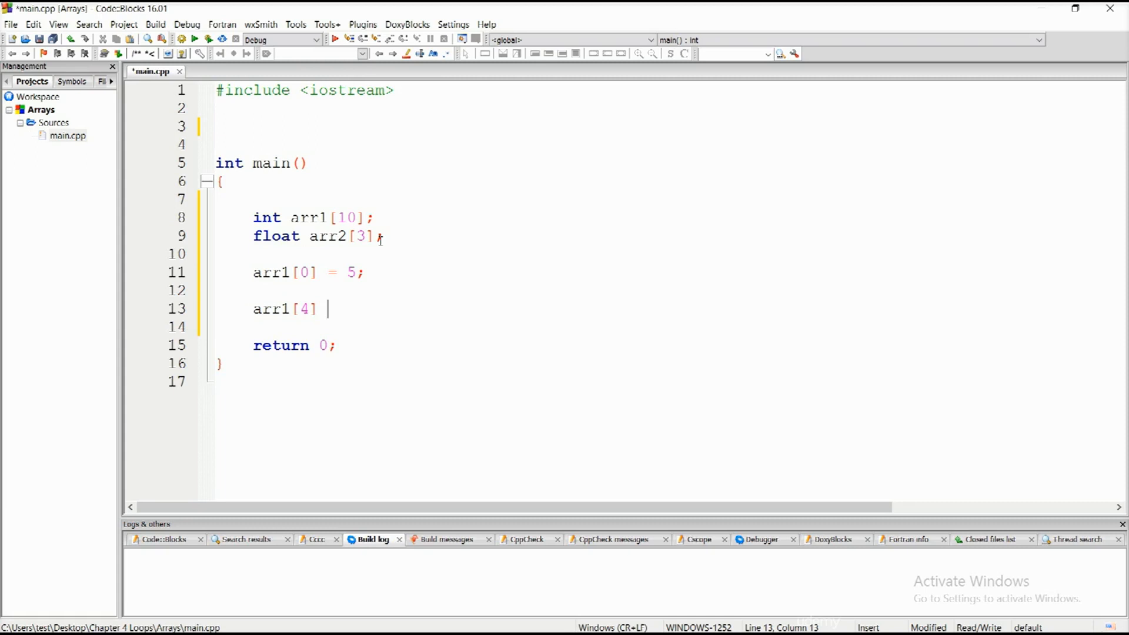
pyautogui.write('= 10;')
pyautogui.write('a')
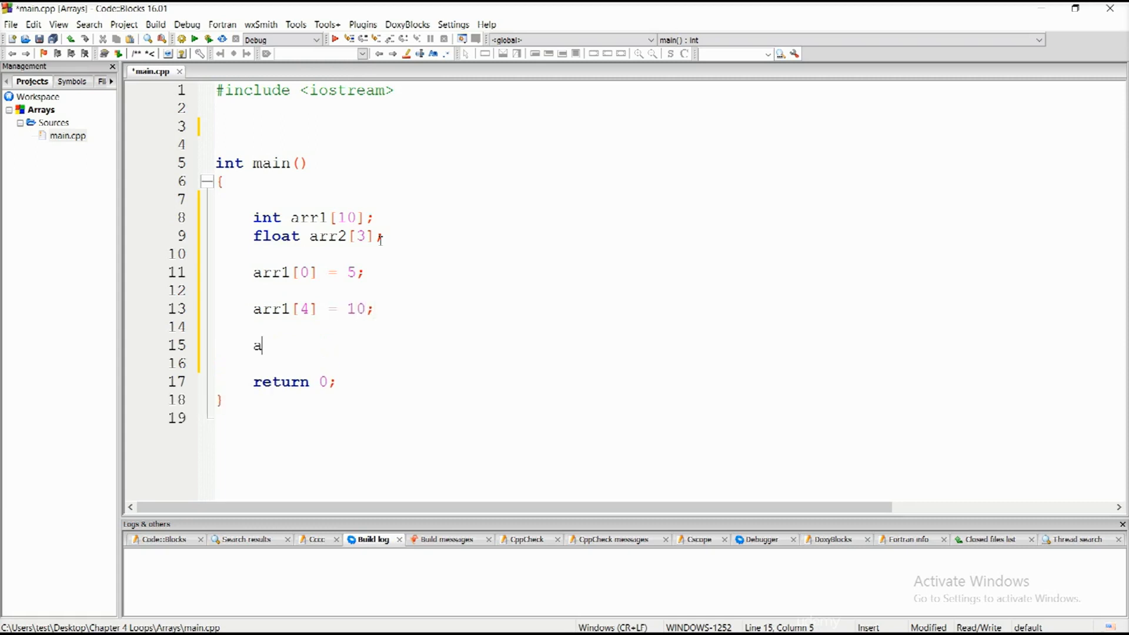
pyautogui.write('rr1[9')
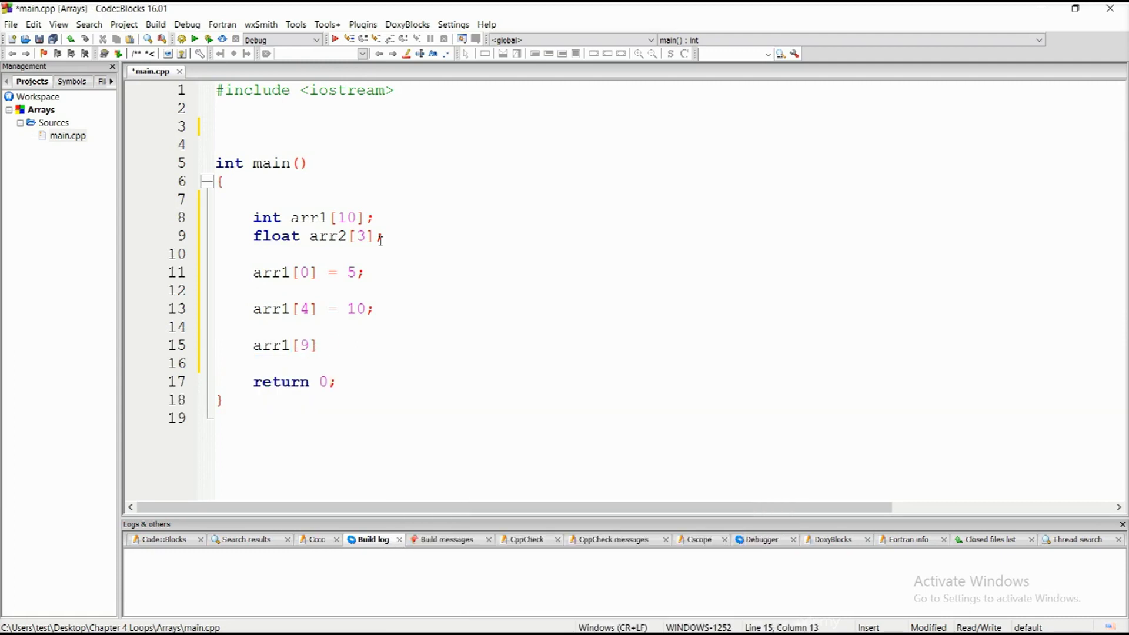
pyautogui.write('= 1')
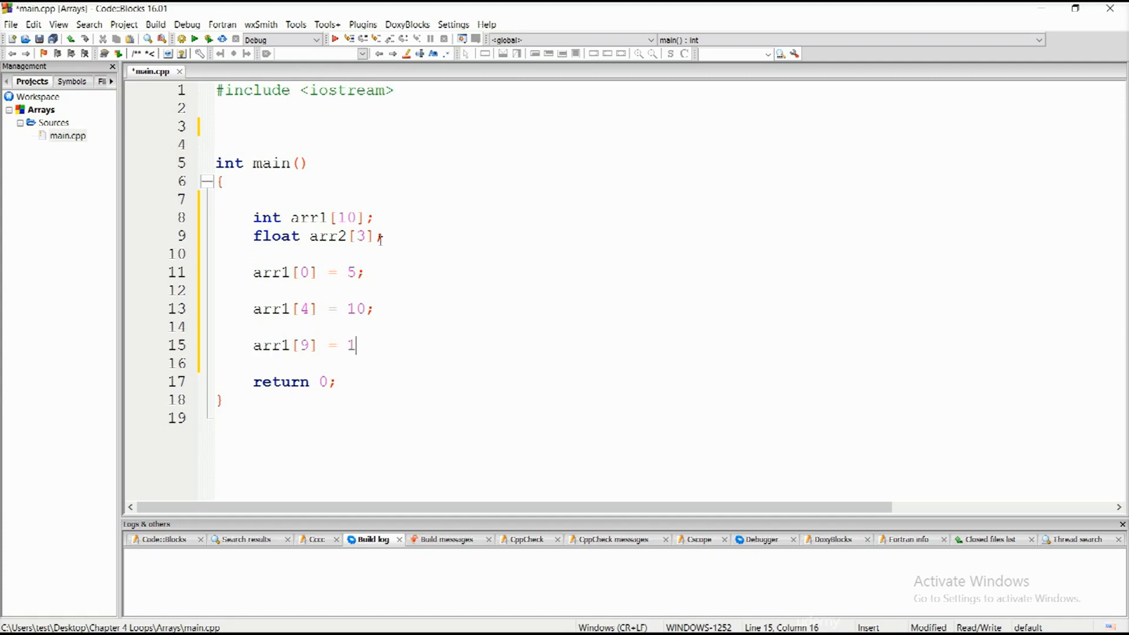
pyautogui.write('00;')
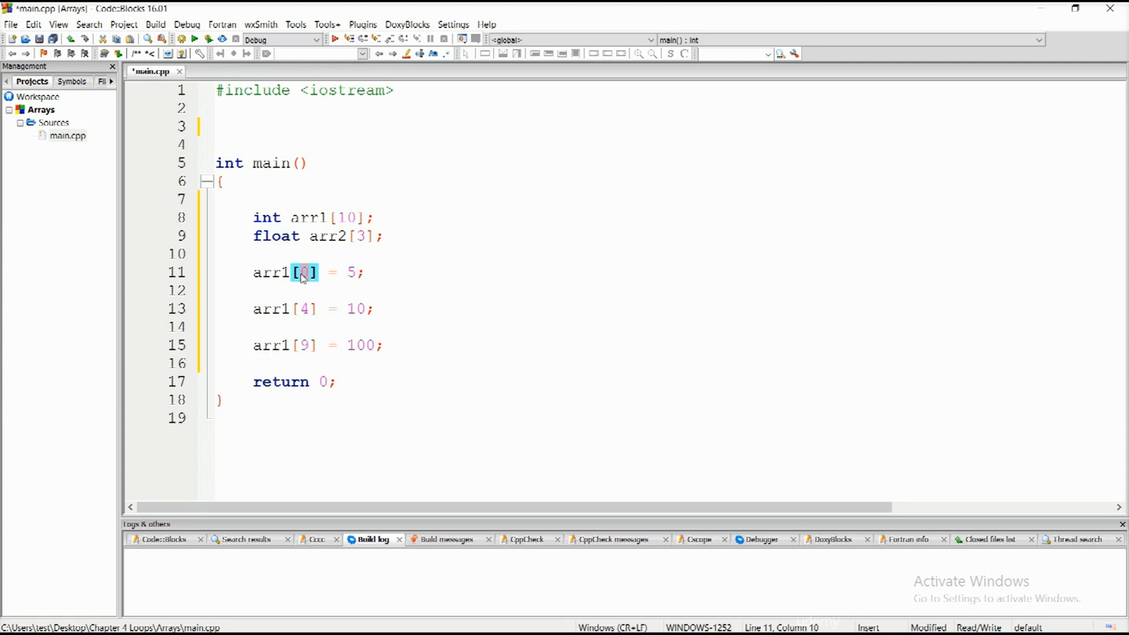
pyautogui.moveTo(381, 189)
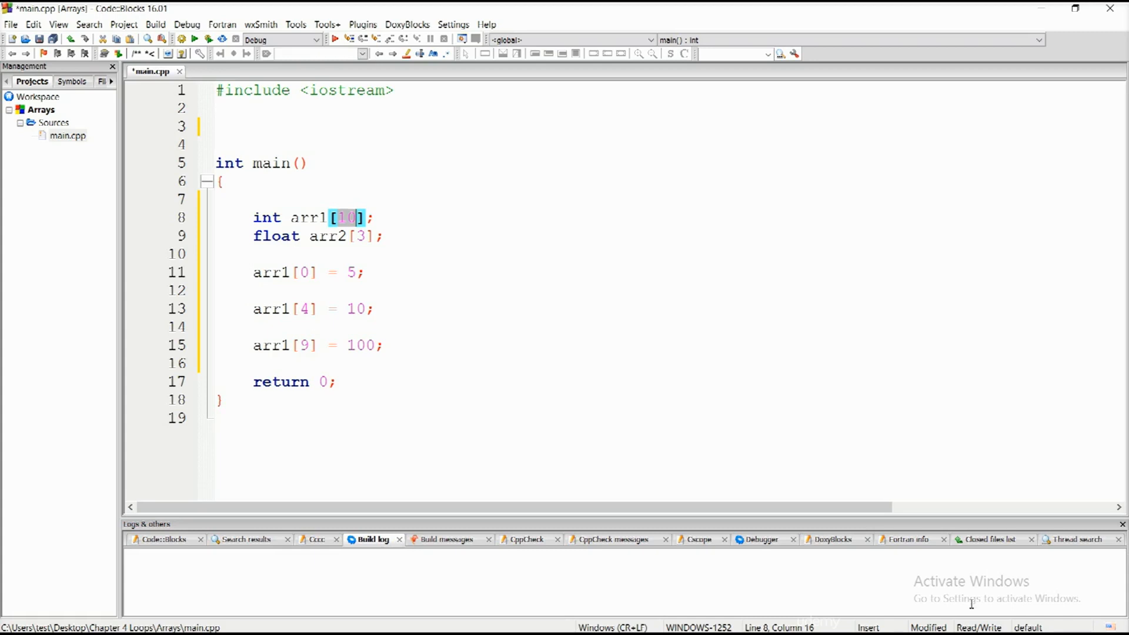
pyautogui.doubleClick(303, 217)
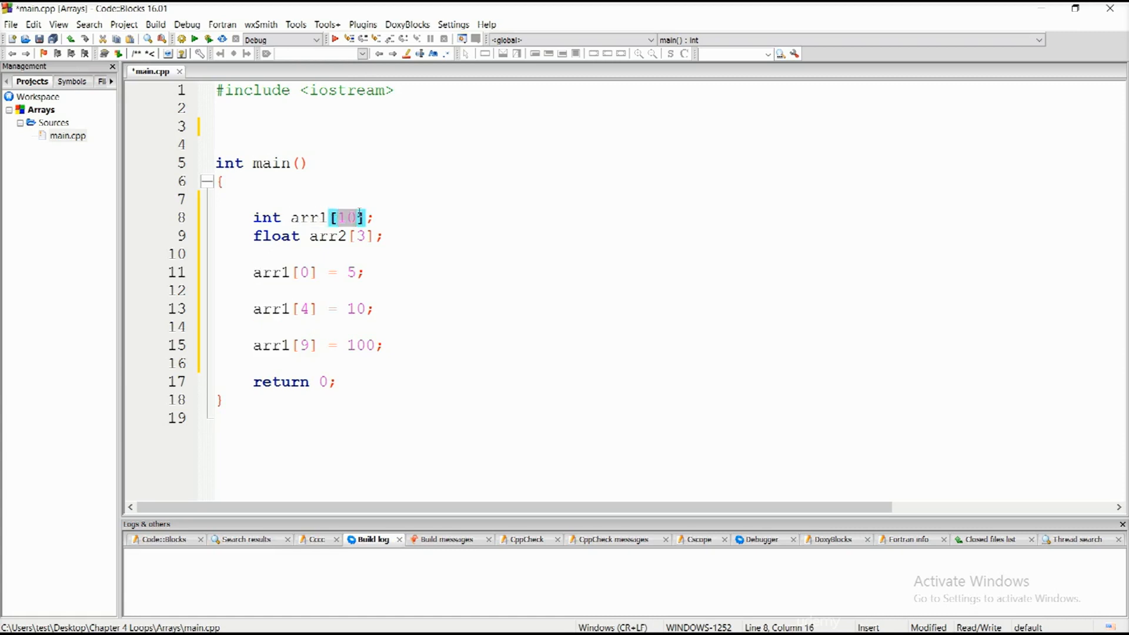
pyautogui.click(344, 218)
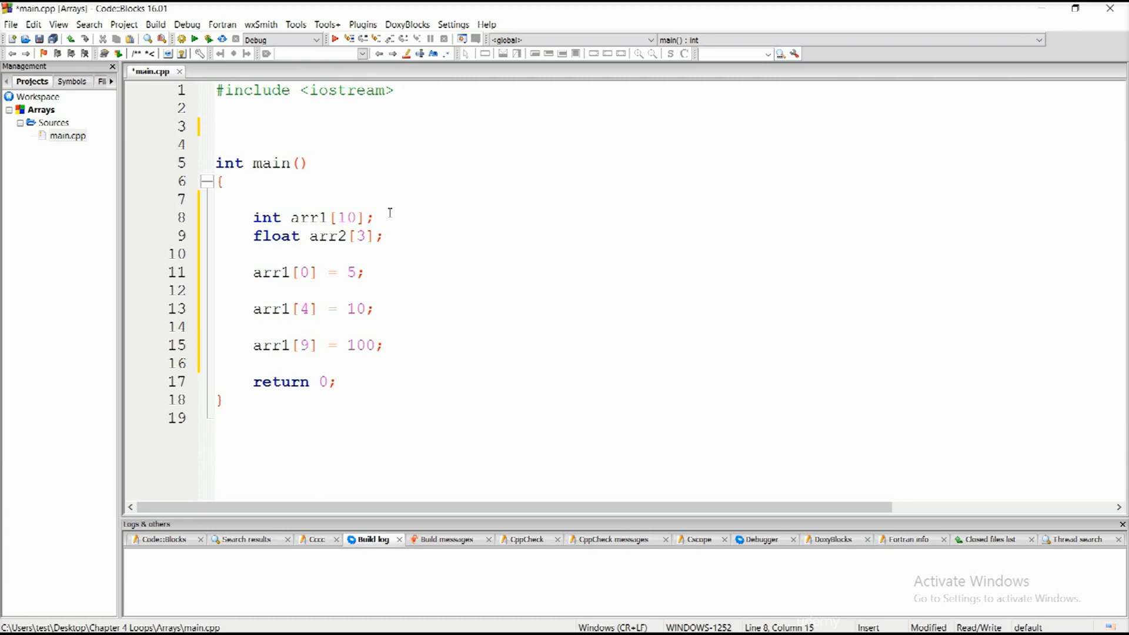
pyautogui.click(338, 217)
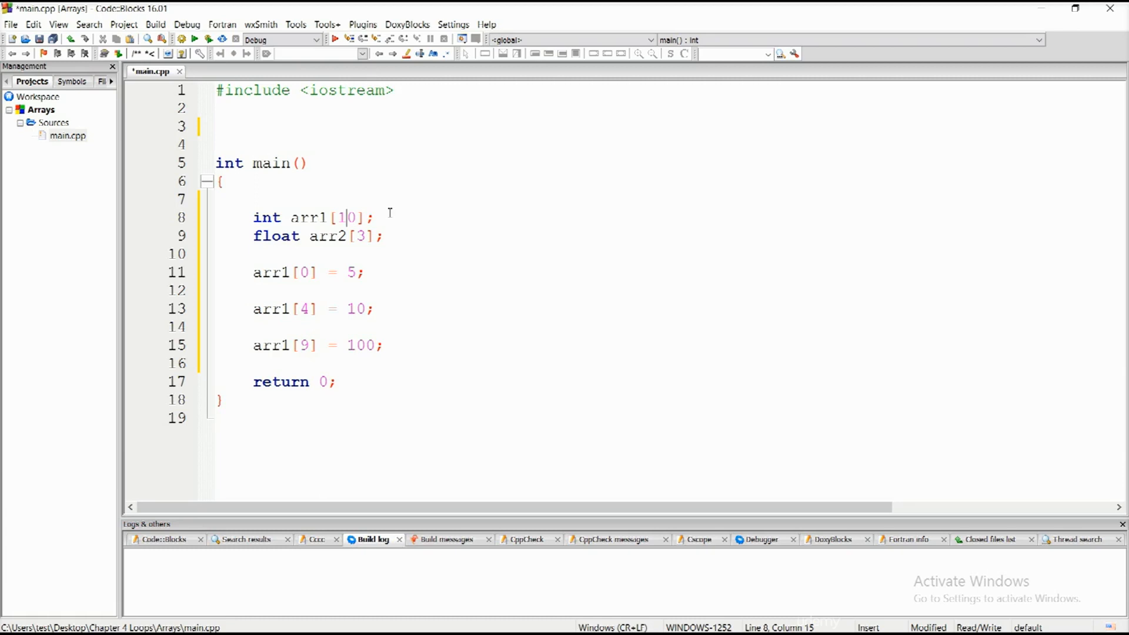
pyautogui.write('1')
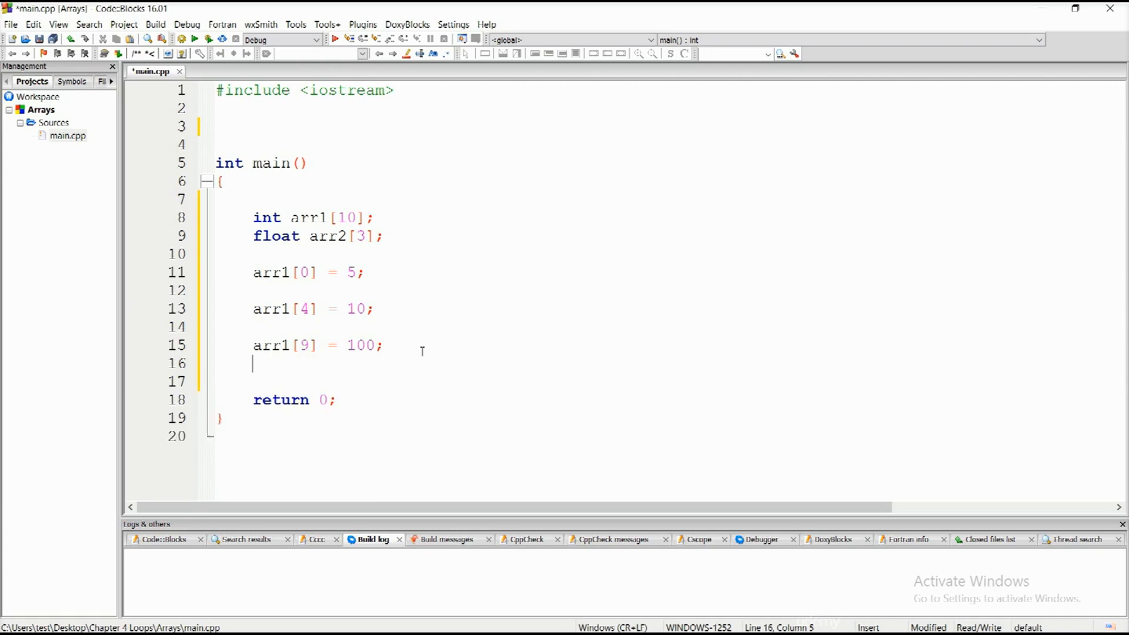
# - Assign arr2[3] = 11;, an index beyond the three-element float array
pyautogui.press('enter')
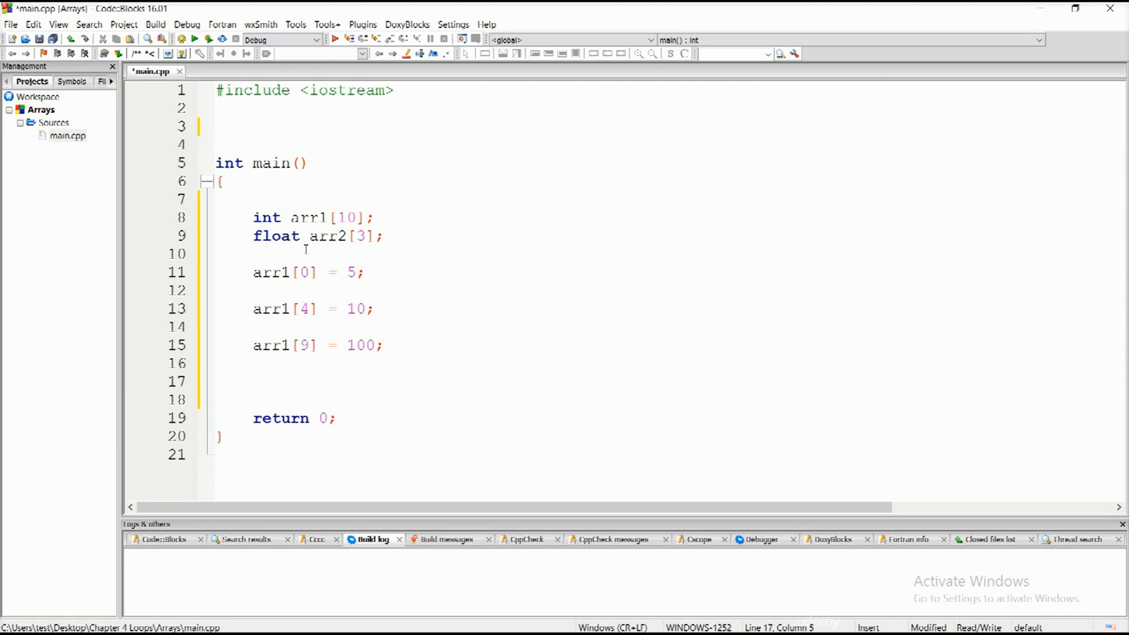
pyautogui.doubleClick(328, 235)
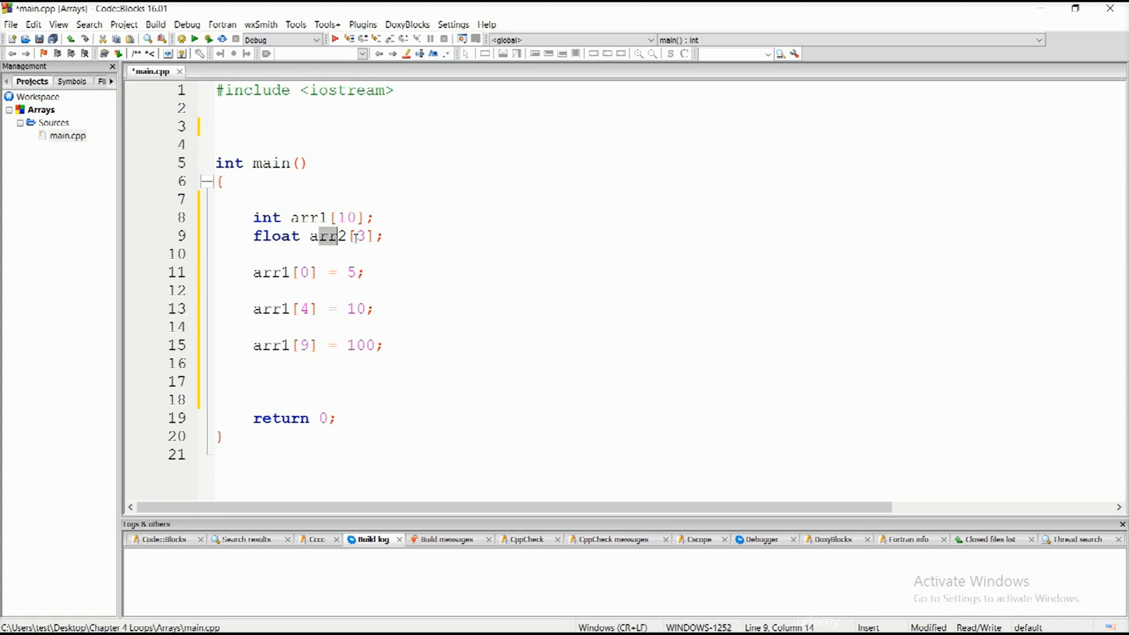
pyautogui.click(254, 381)
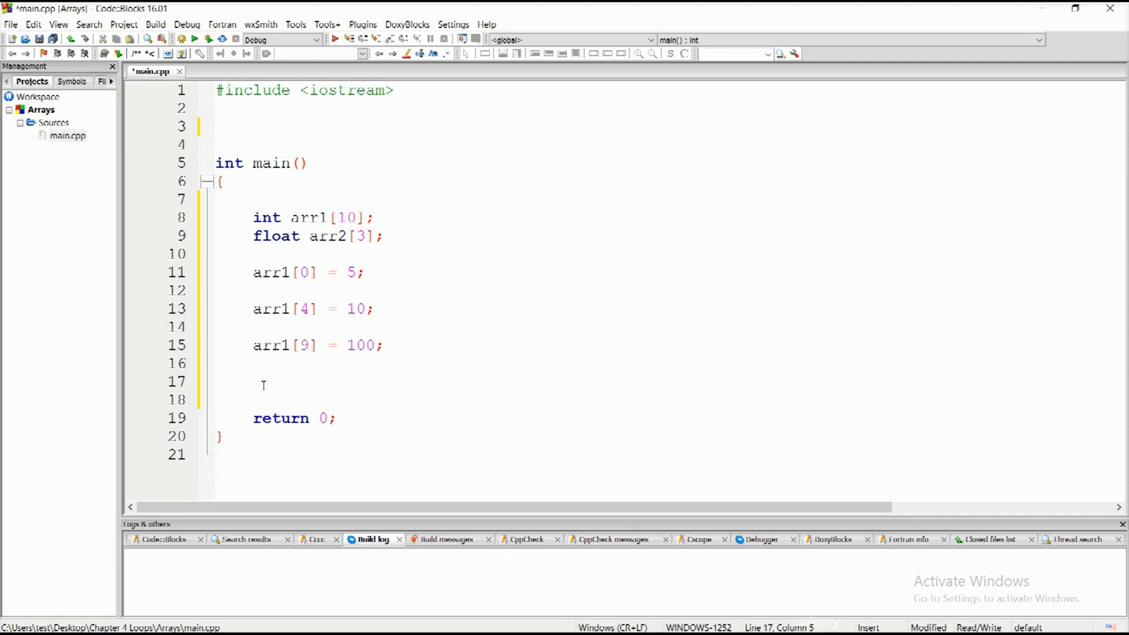
pyautogui.write('a')
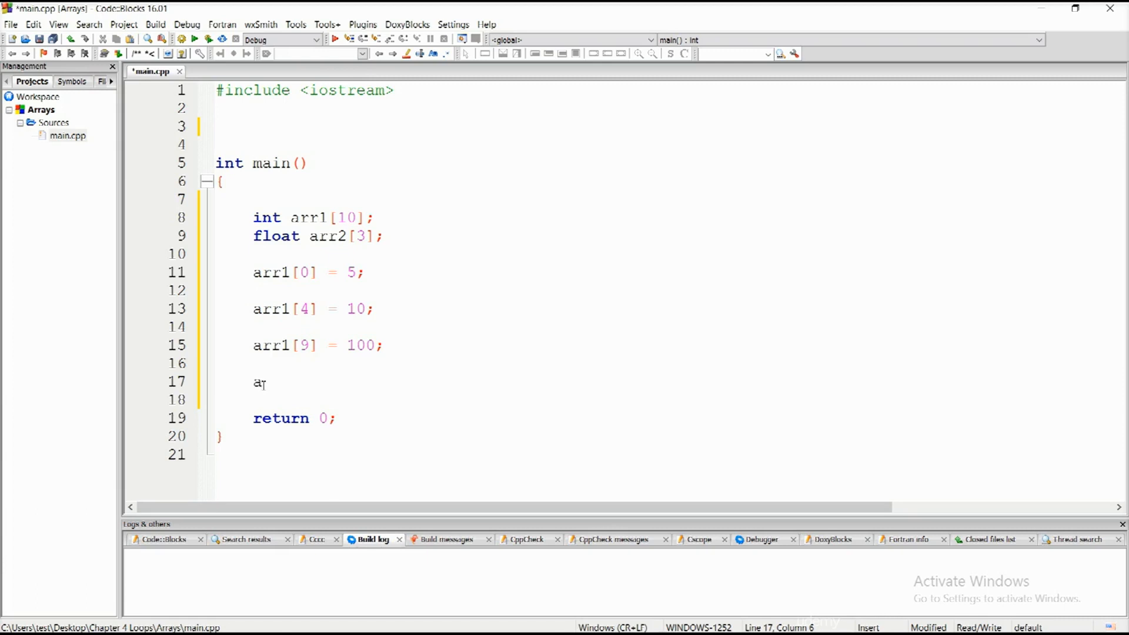
pyautogui.write('rr2[3')
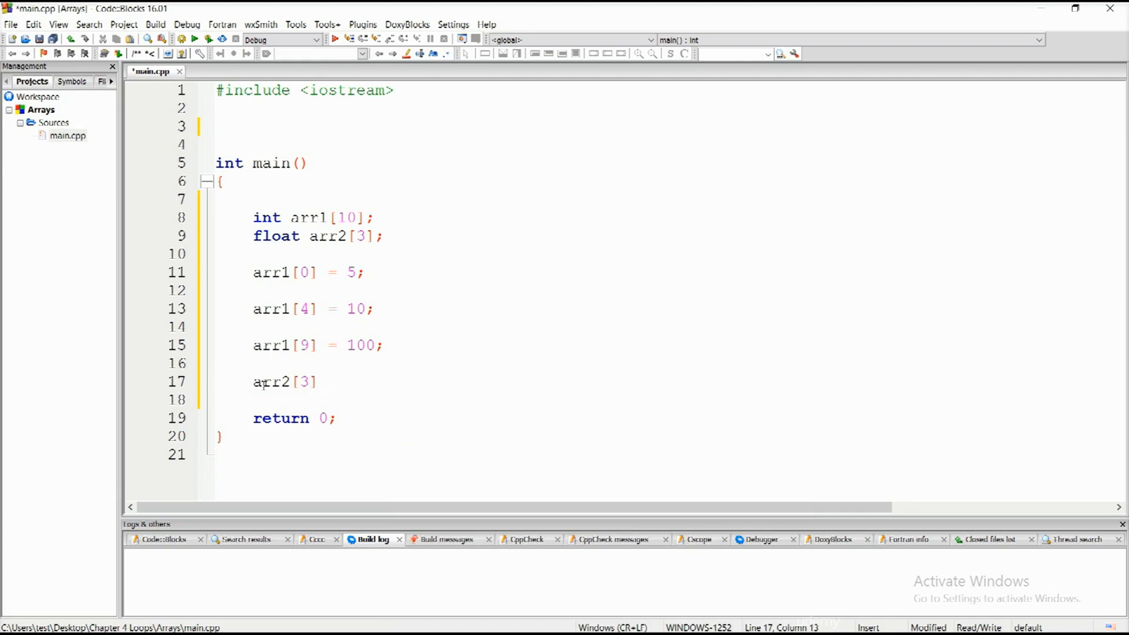
pyautogui.write('= 11')
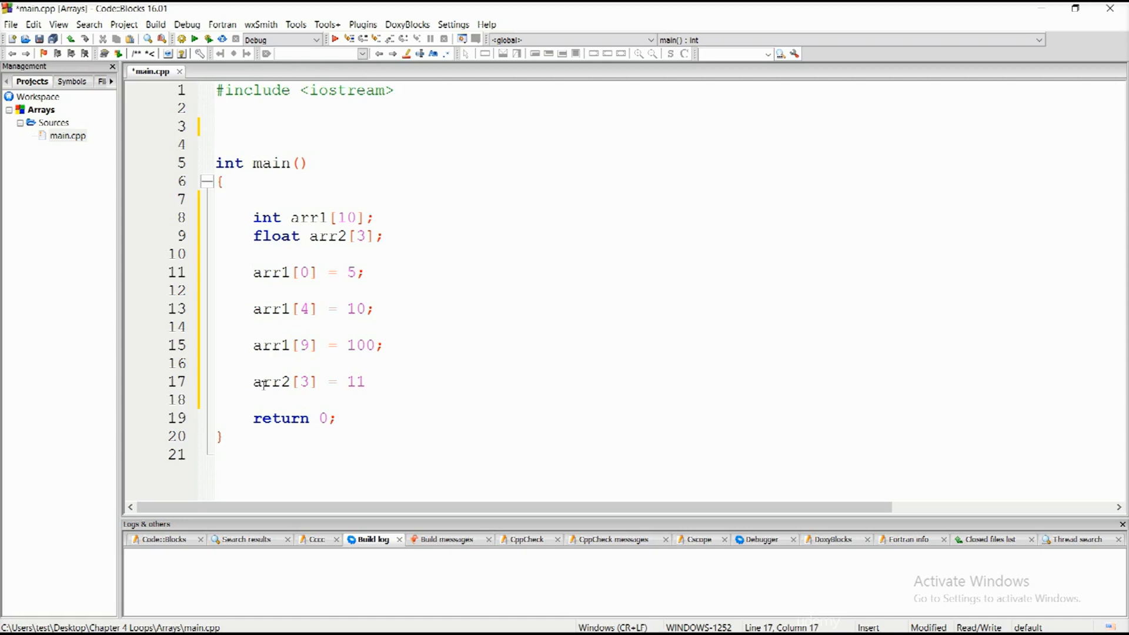
pyautogui.write(';')
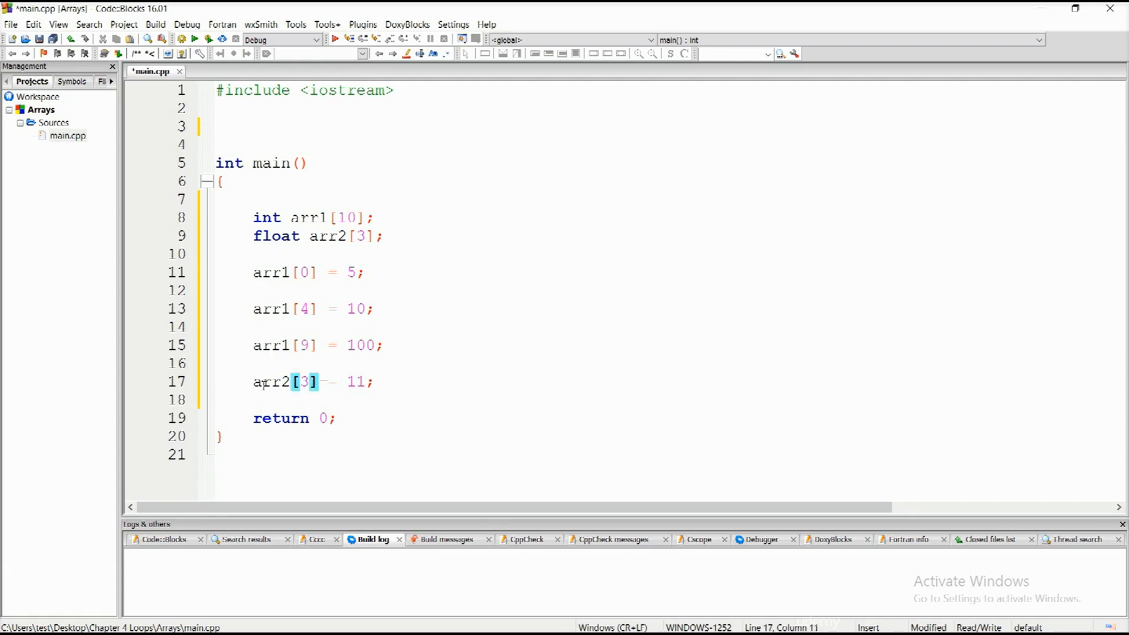
pyautogui.press('Backspace')
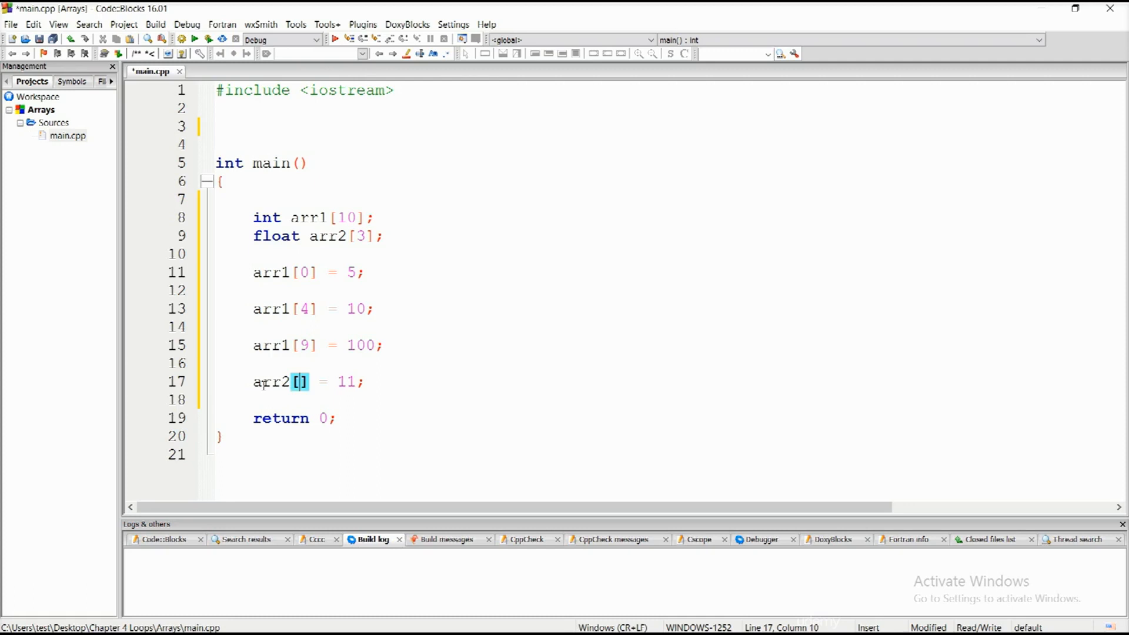
pyautogui.write('3')
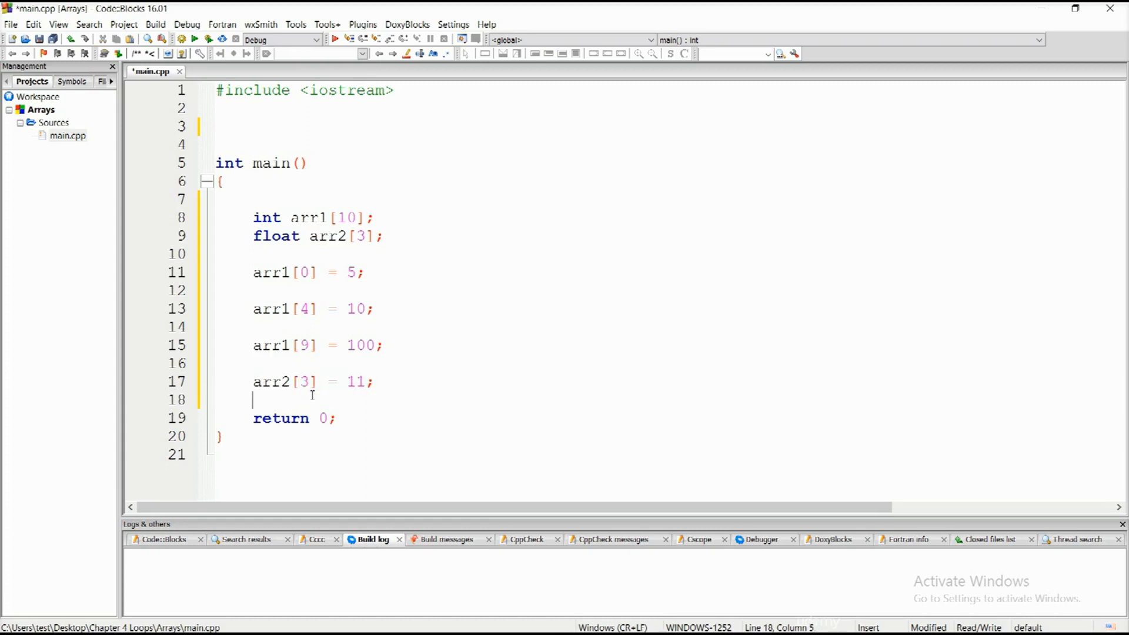
pyautogui.doubleClick(271, 381)
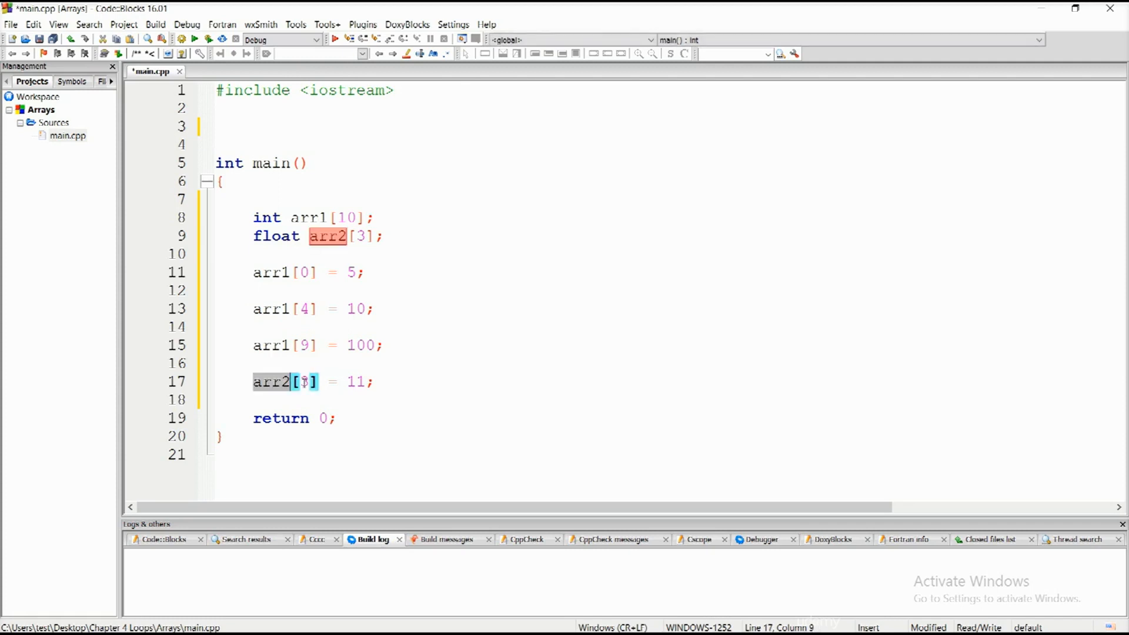
pyautogui.write('3')
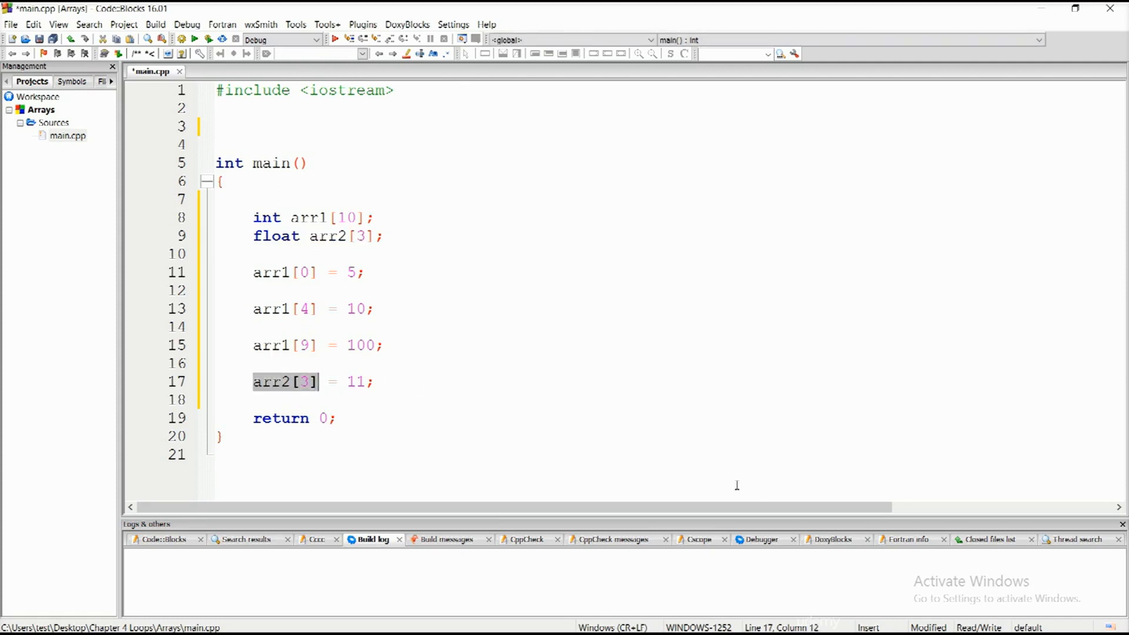
pyautogui.moveTo(1122, 576)
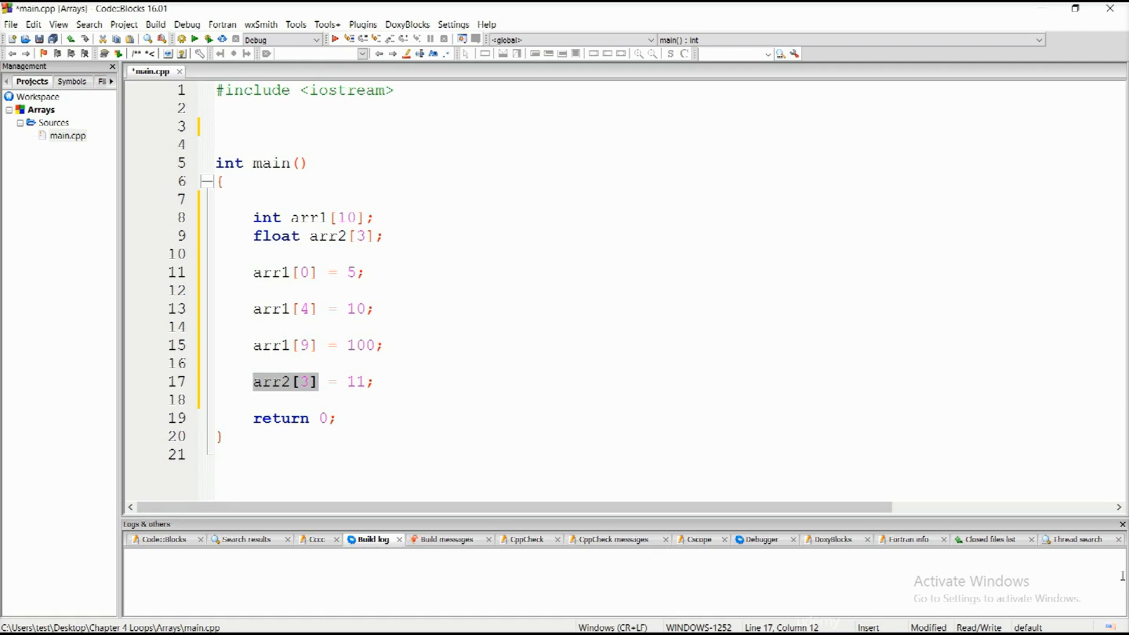